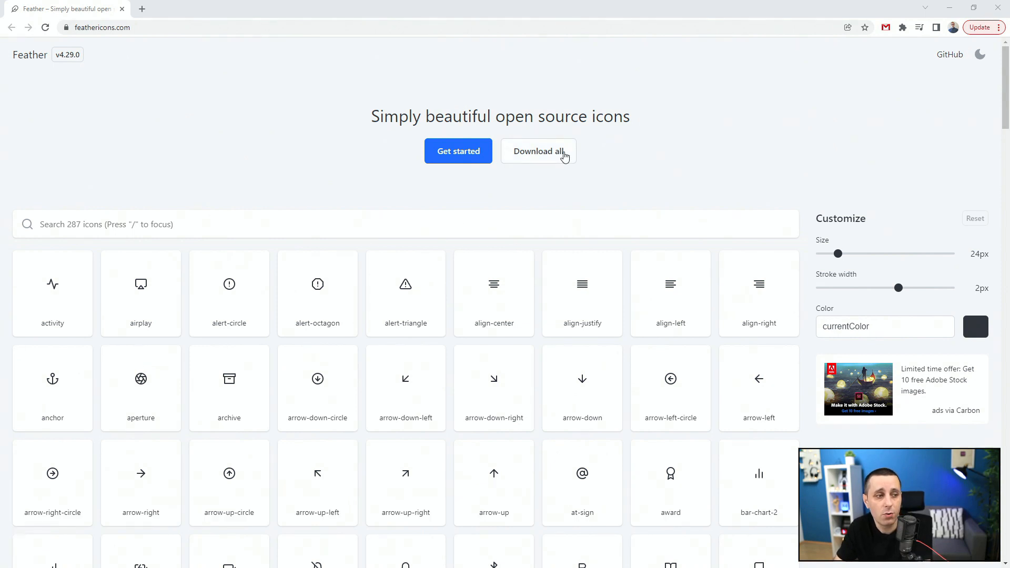
mouse_move(158, 145)
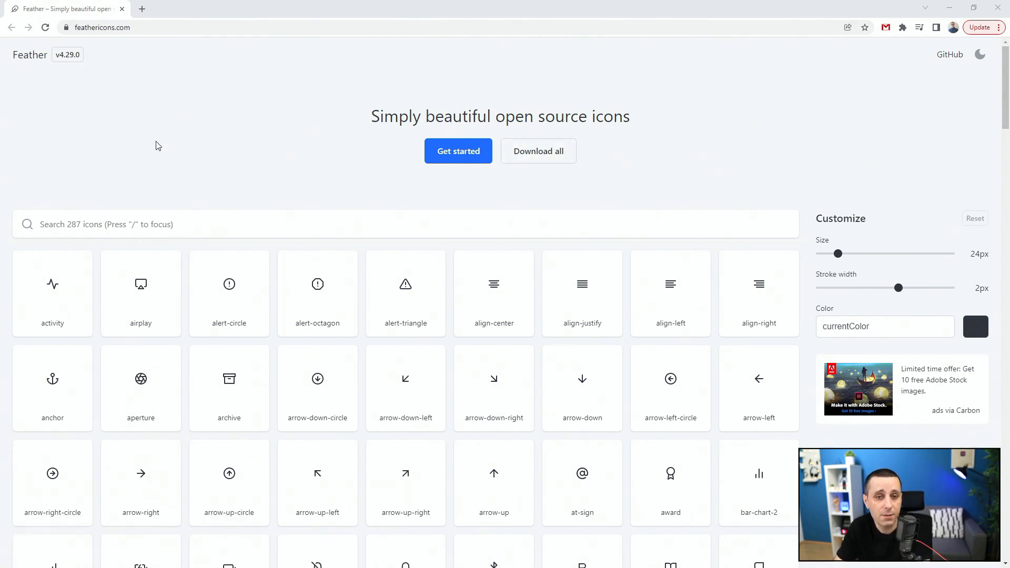
Step: Recolour every Feather icon to light blue by entering #3ec6ff in the Customize colour field
scroll(down, 3)
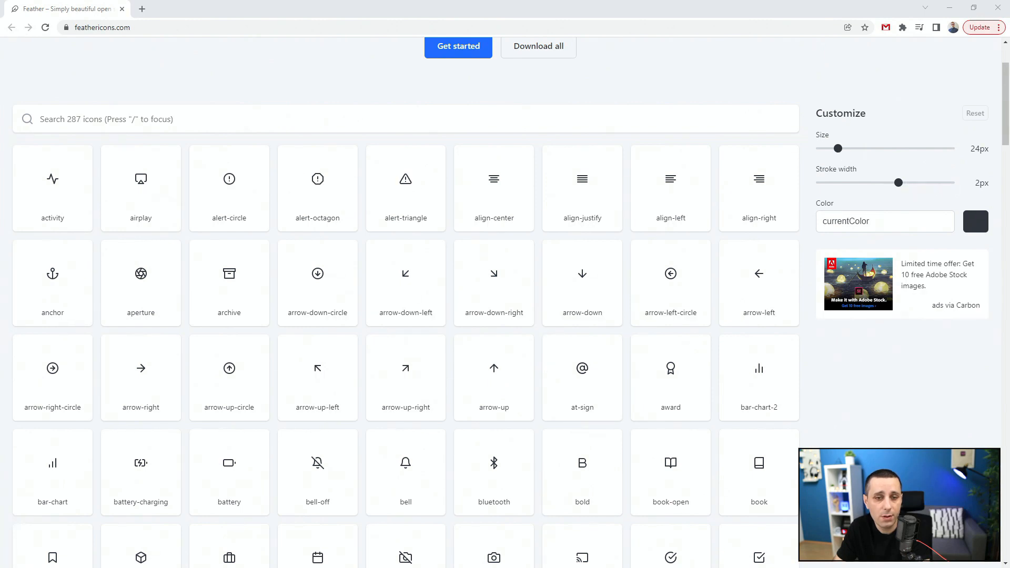
click(883, 220)
text(#)
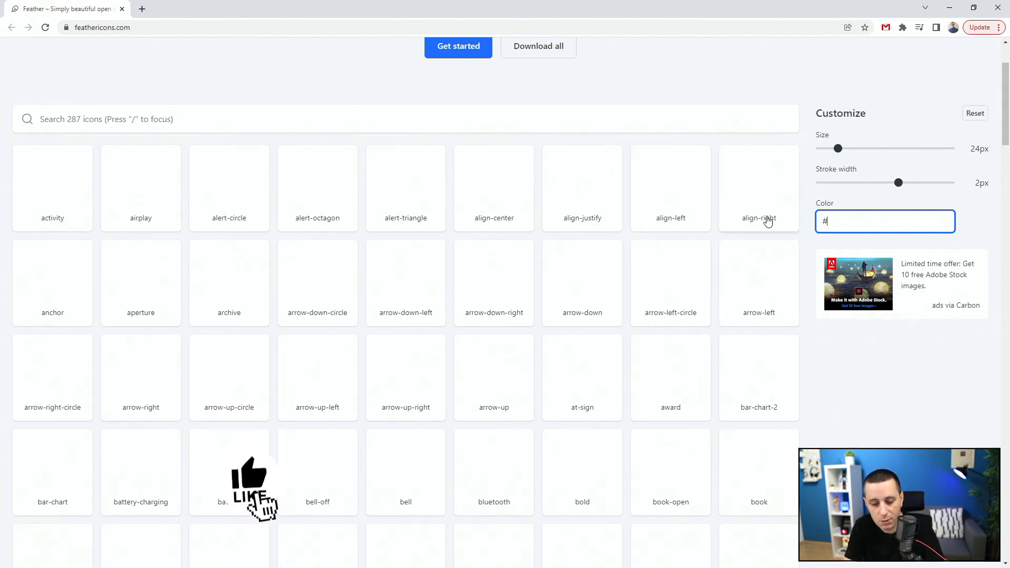
text(3e)
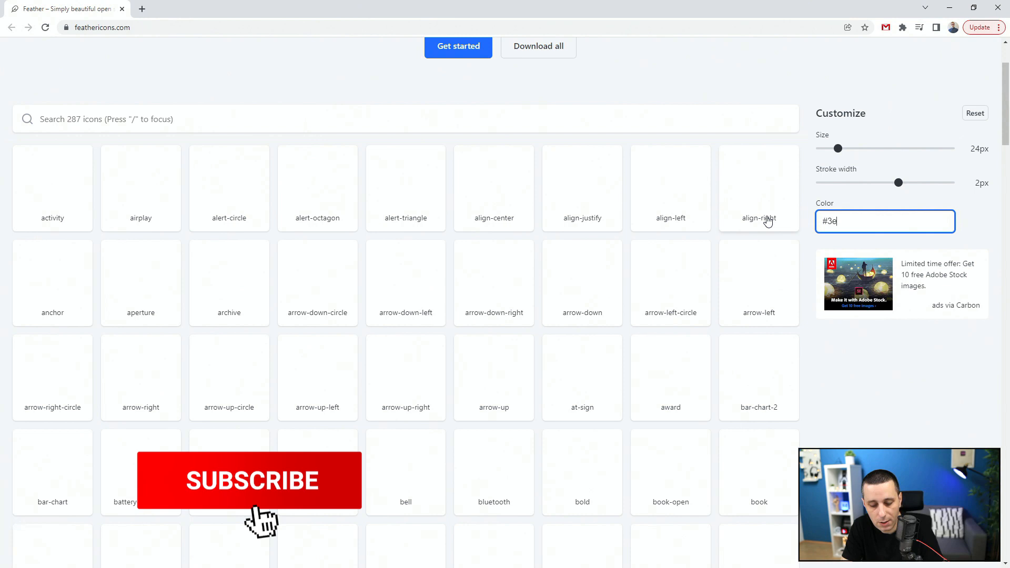
text(c6ff)
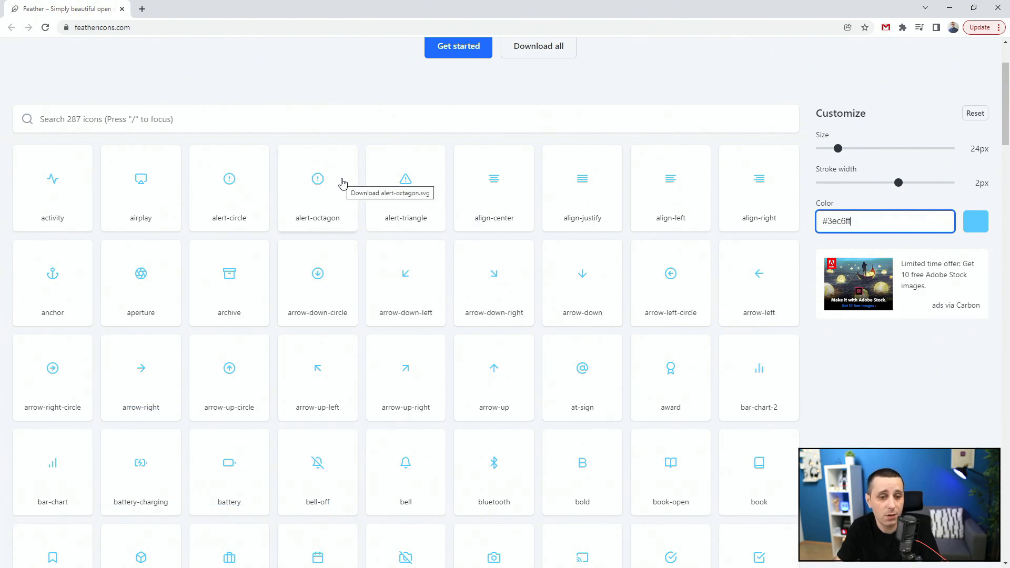
Step: Download the light-blue activity icon as activity.svg and browse the rest of the icon grid
scroll(up, 3)
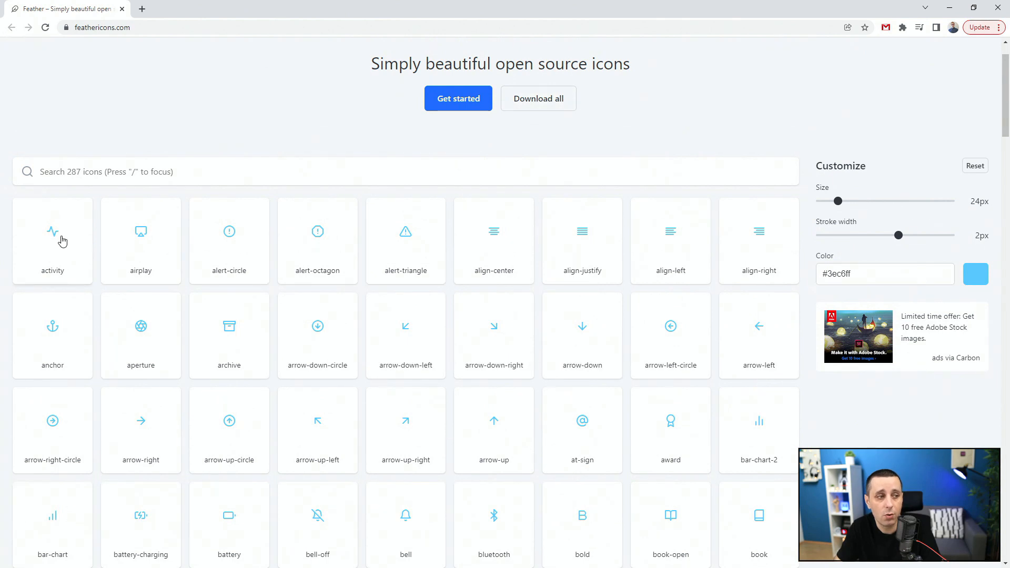
click(52, 240)
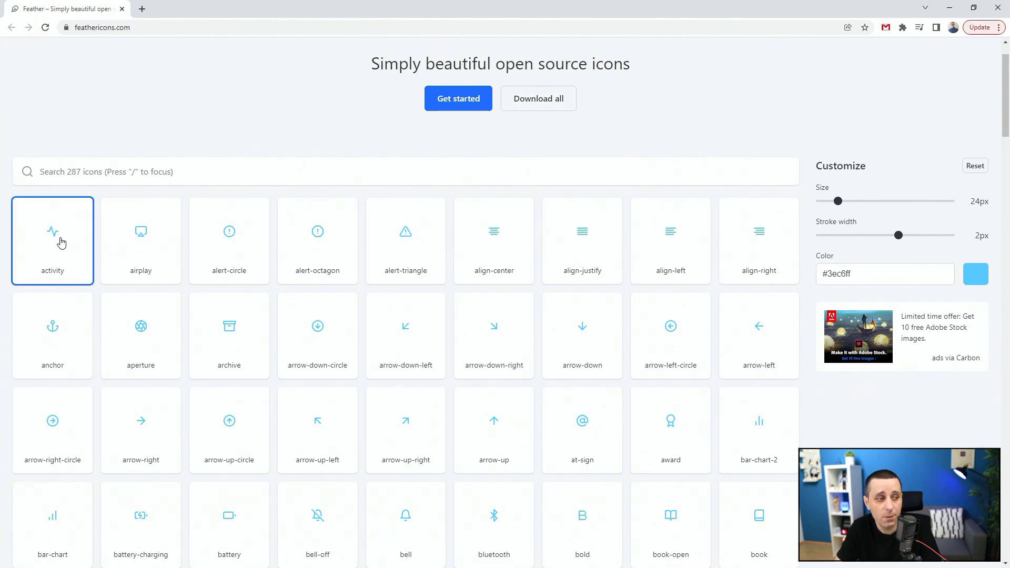
click(52, 241)
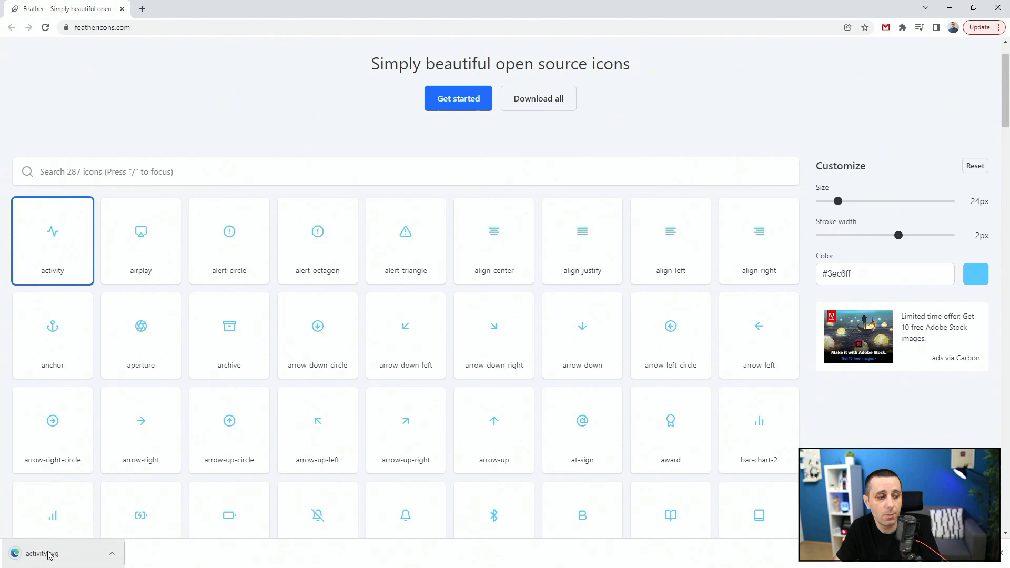
scroll(down, 3)
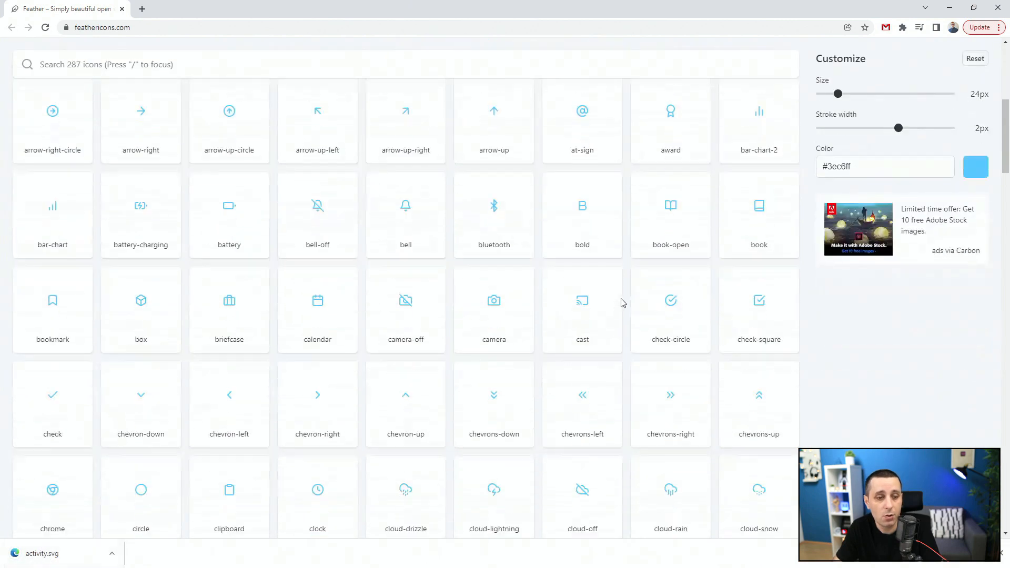
scroll(down, 3)
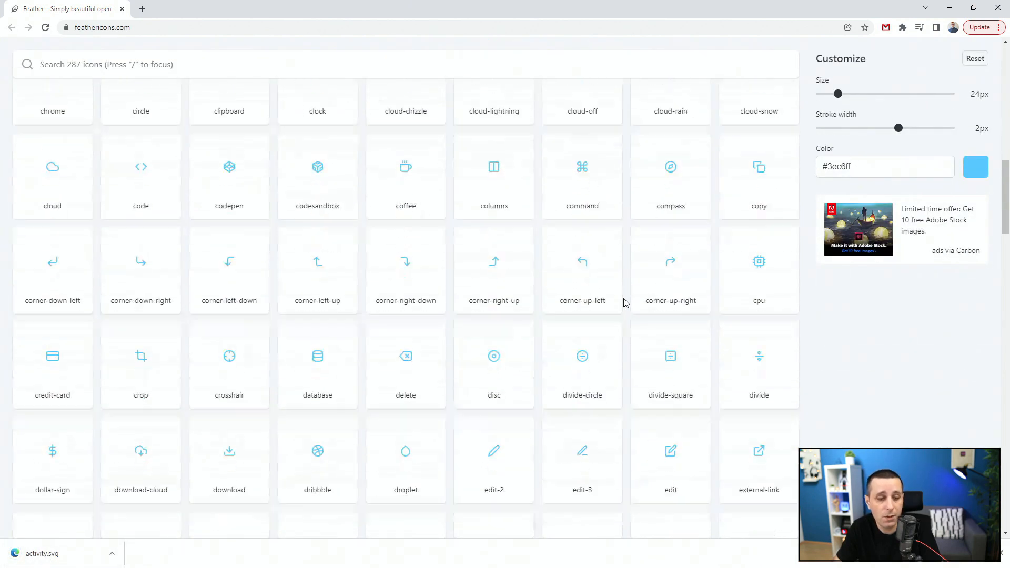
scroll(down, 3)
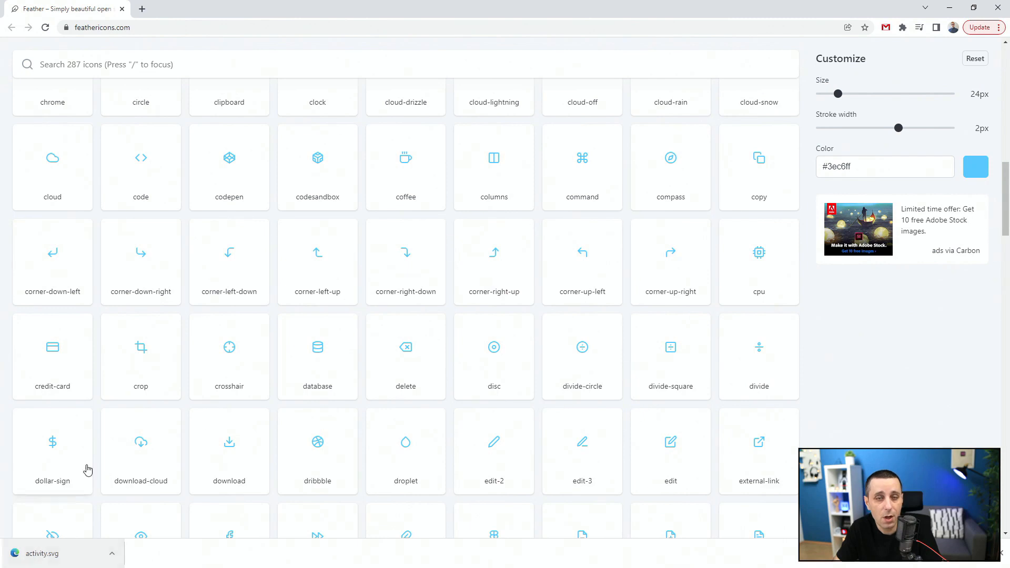
scroll(up, 3)
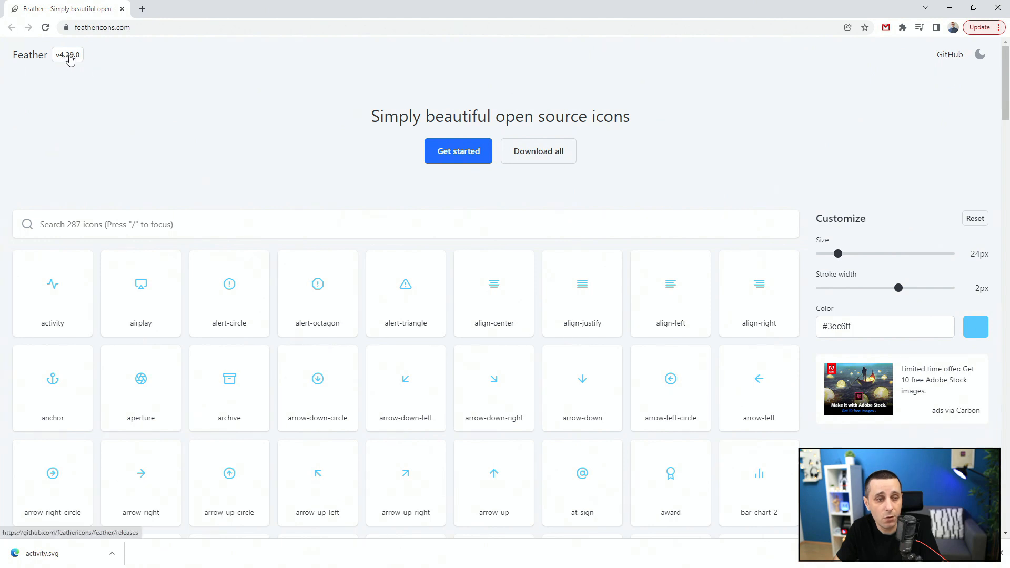
click(67, 55)
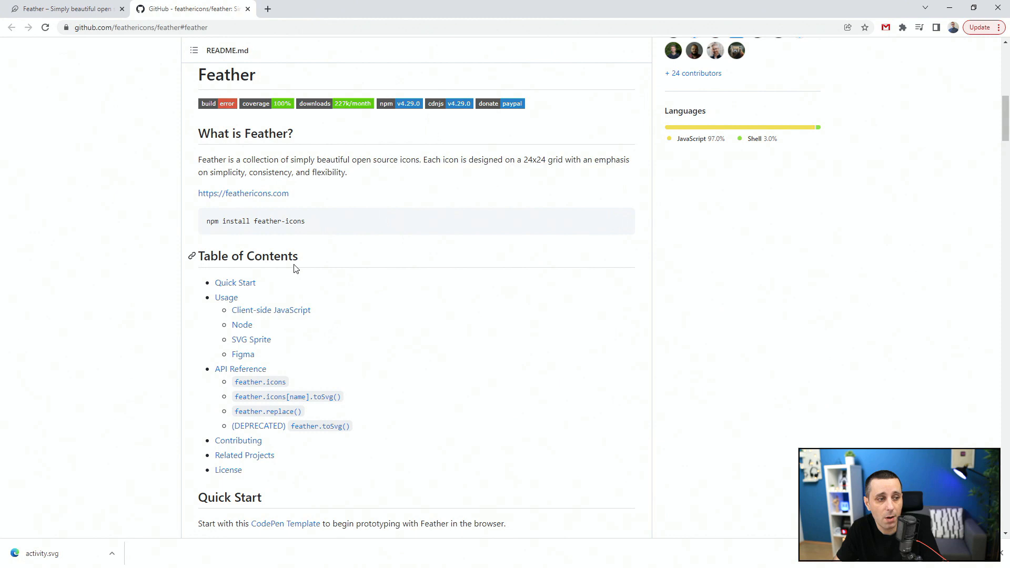
click(226, 296)
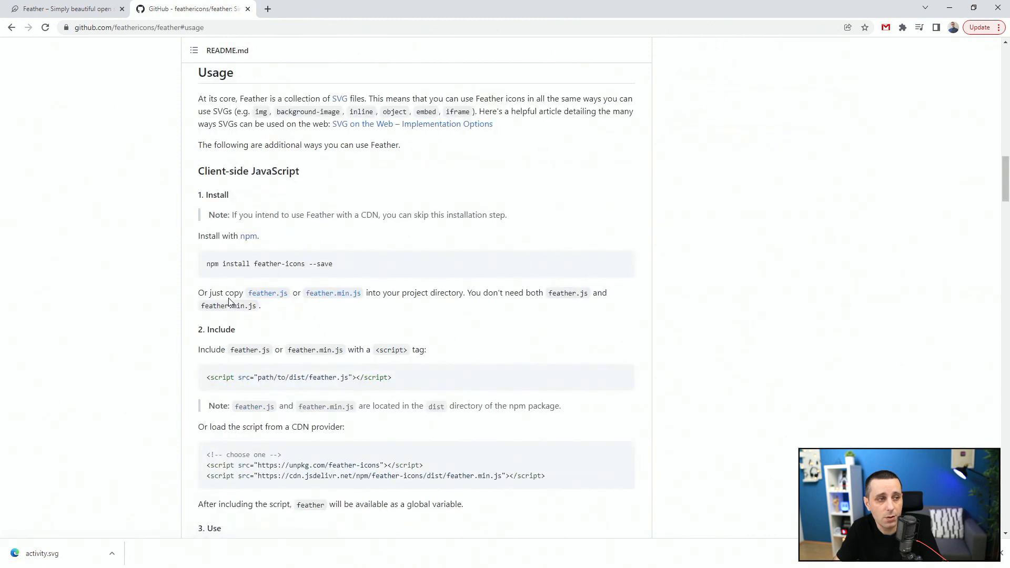
mouse_move(373, 101)
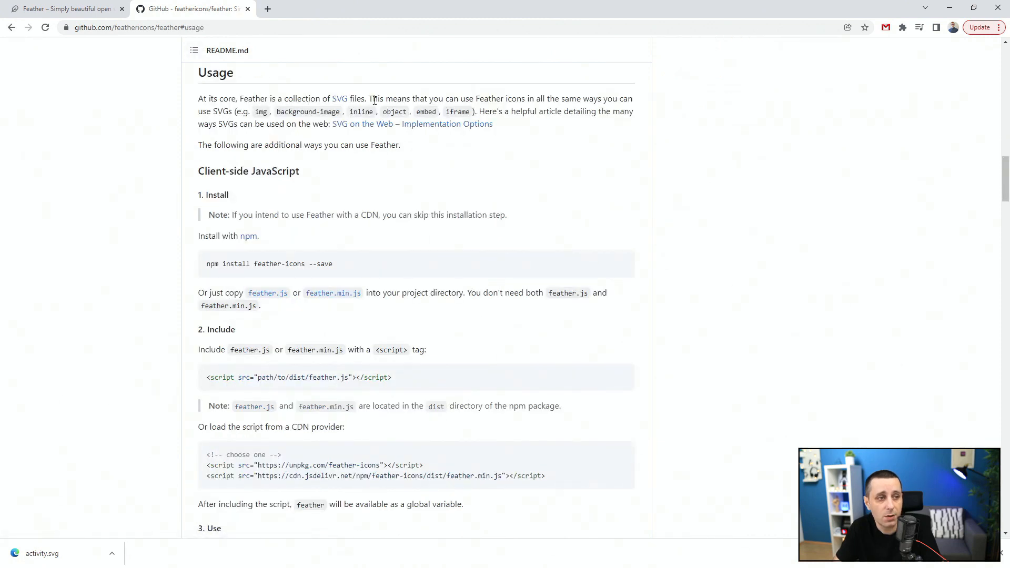
mouse_move(405, 109)
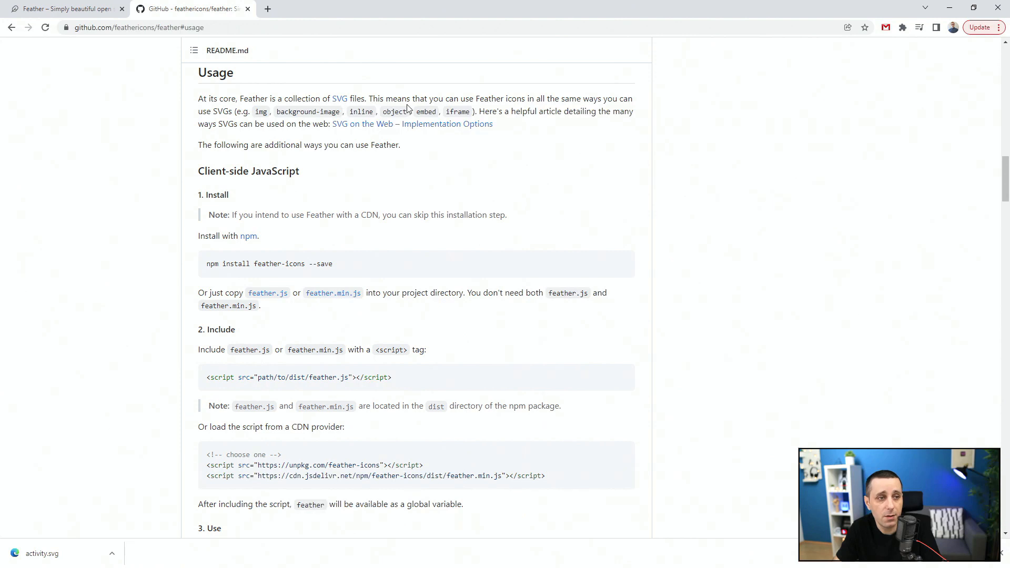
mouse_move(530, 103)
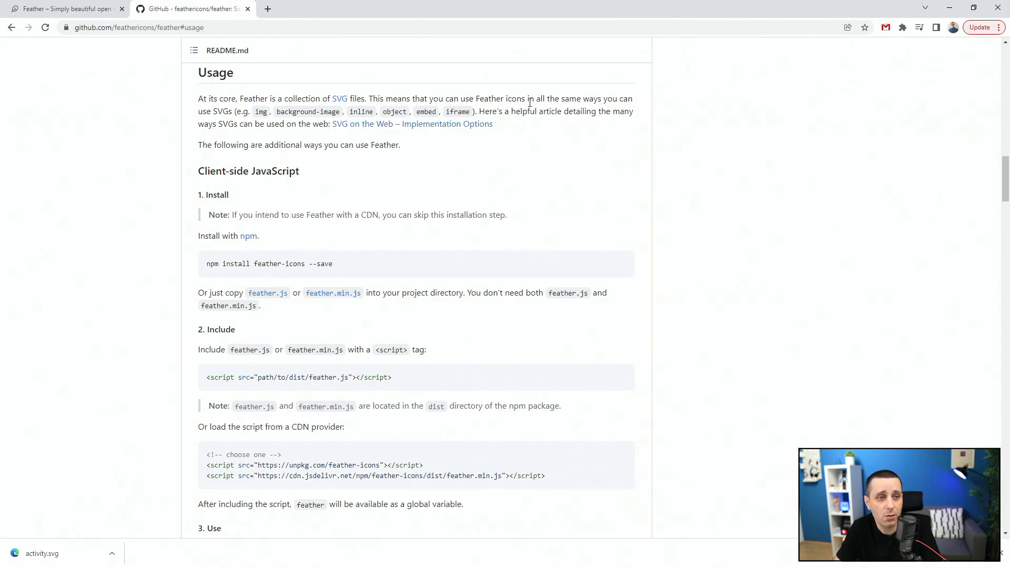
mouse_move(214, 123)
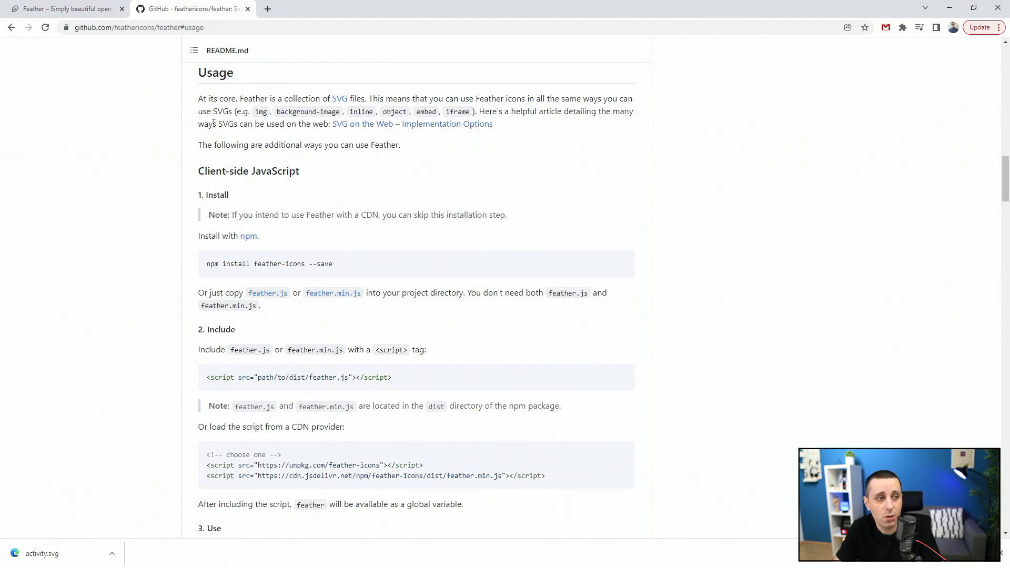
mouse_move(688, 105)
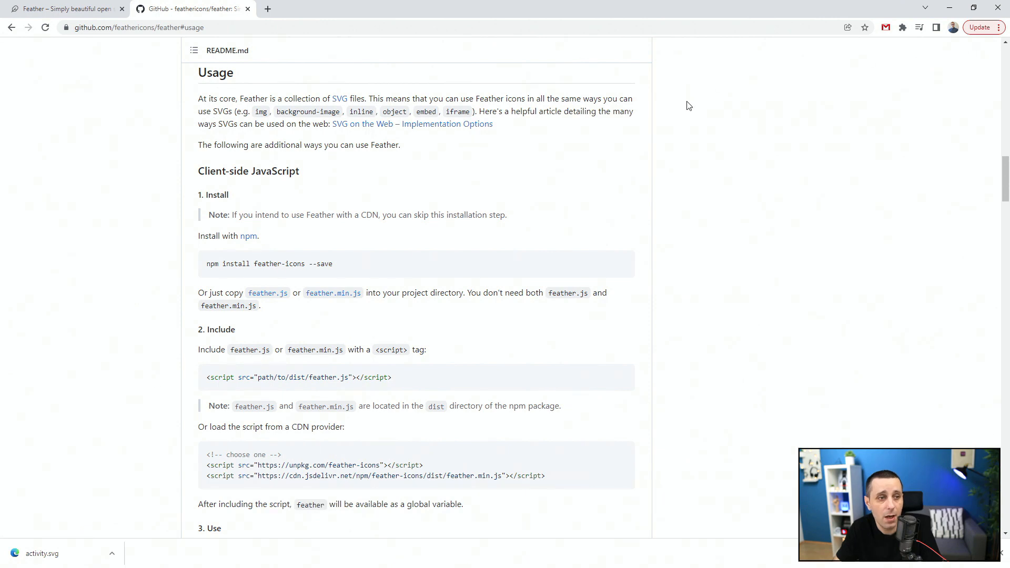
mouse_move(386, 123)
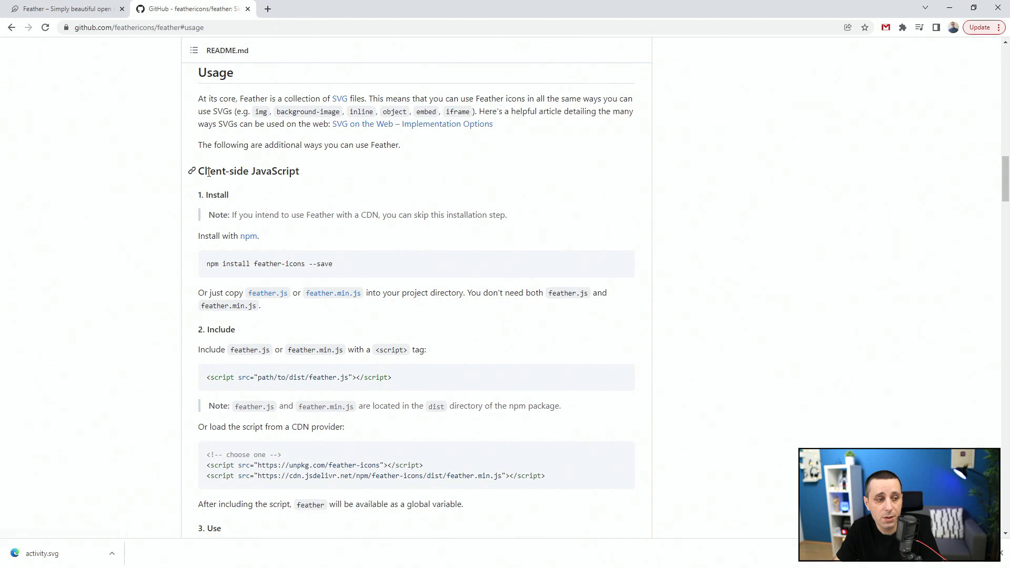
scroll(down, 3)
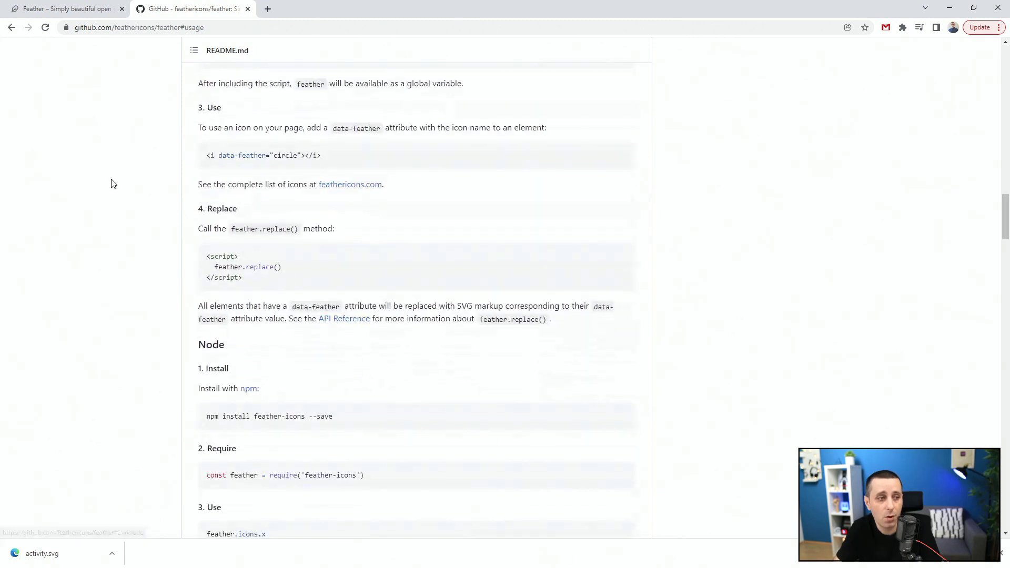
scroll(down, 3)
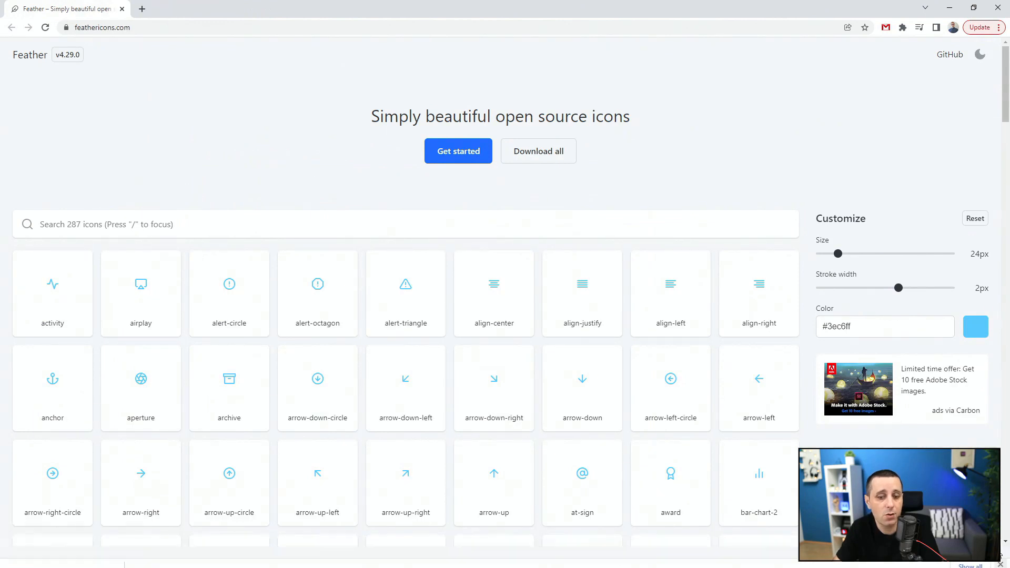
mouse_move(760, 143)
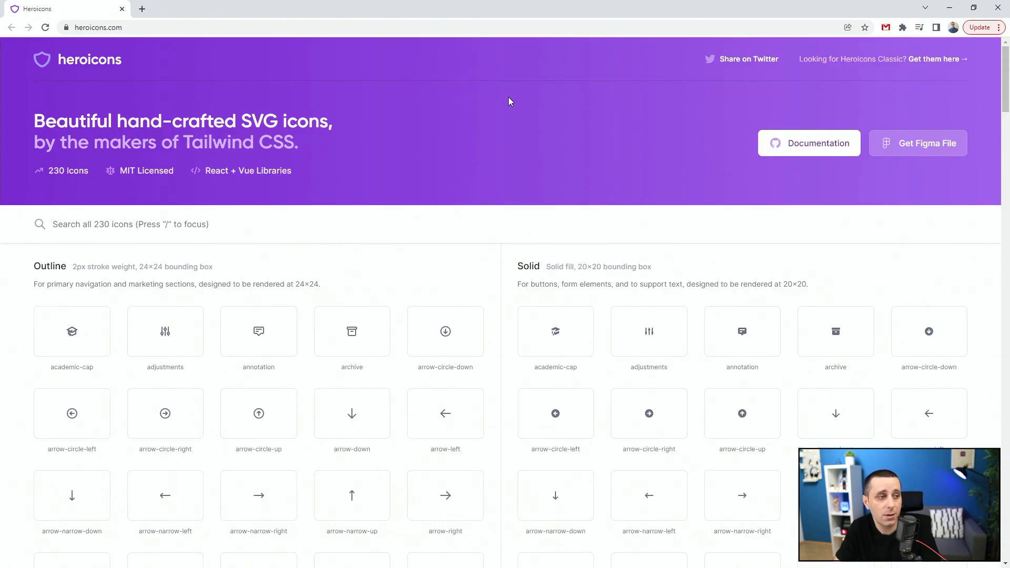
mouse_move(56, 184)
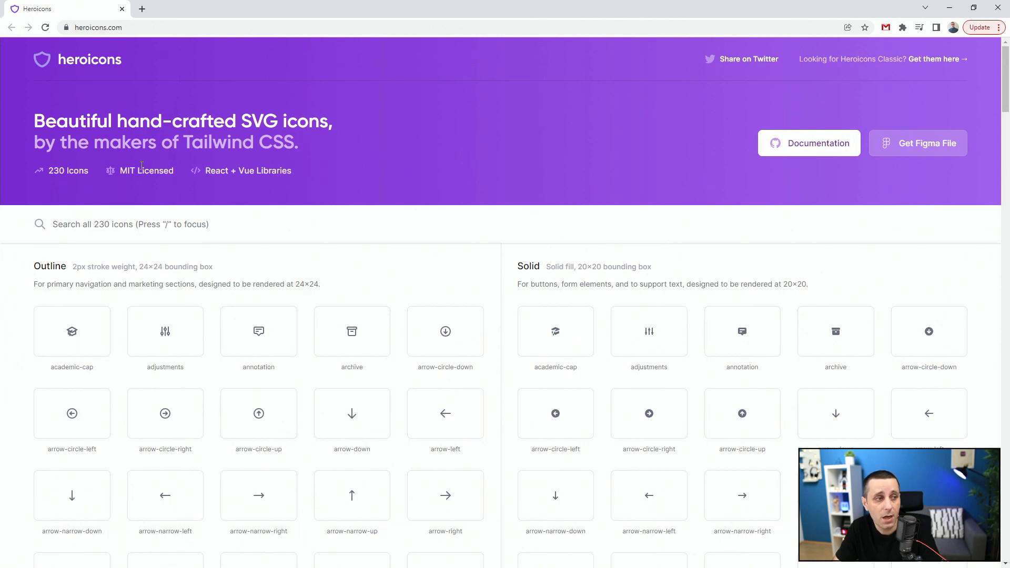
mouse_move(149, 187)
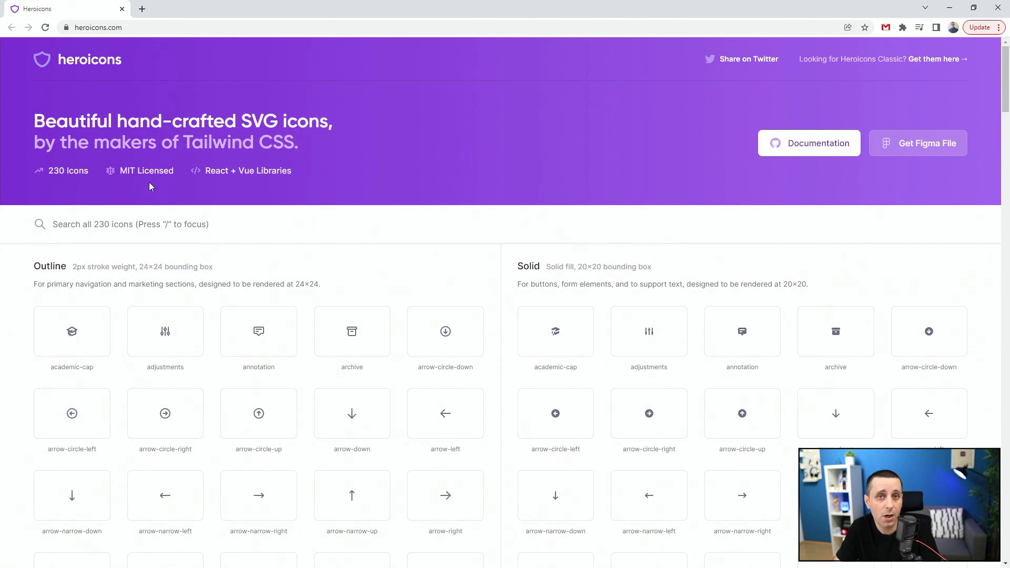
mouse_move(284, 182)
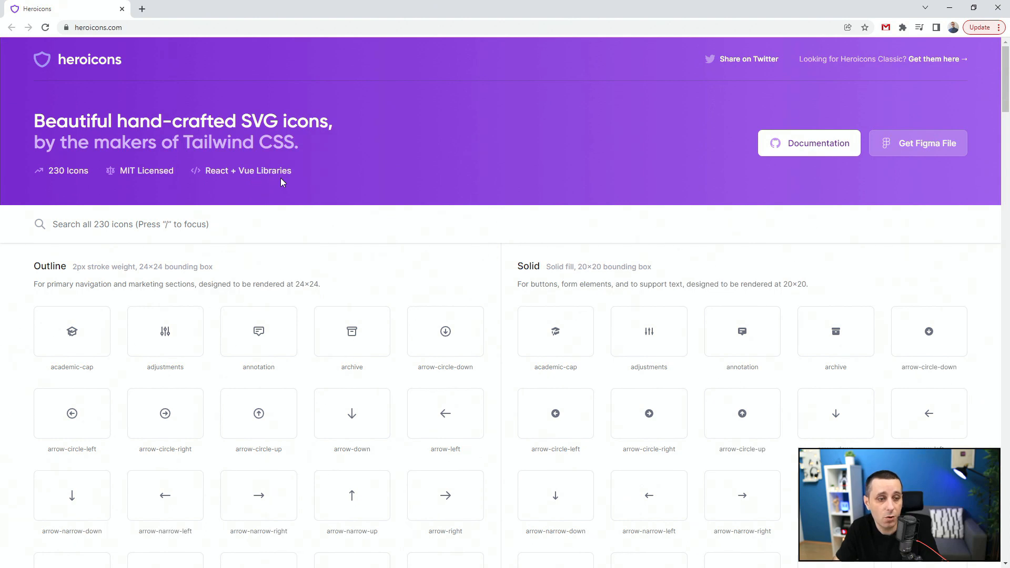
Step: Browse the Heroicons outline and solid grids and copy the archive icon's SVG code
scroll(up, 3)
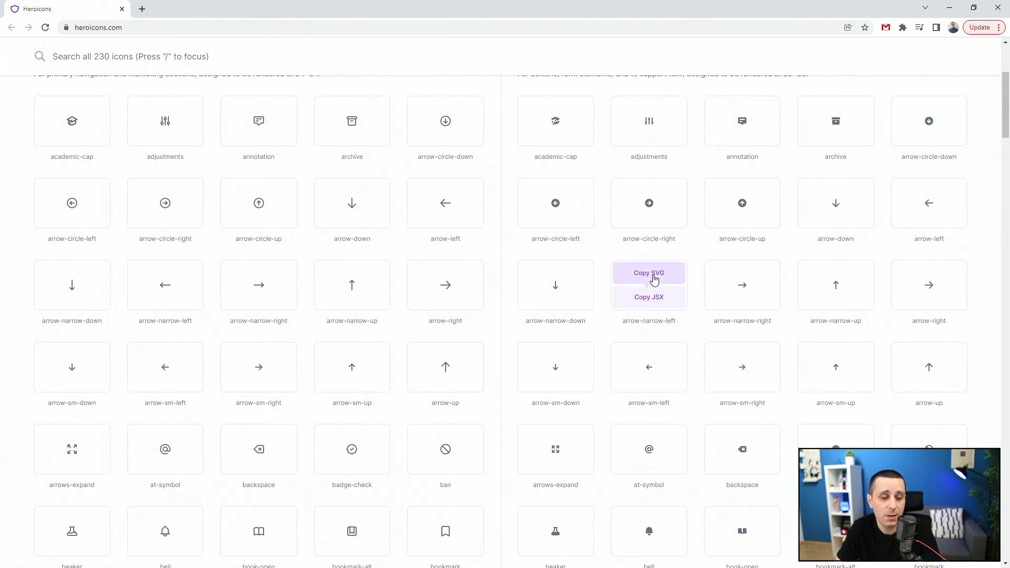
scroll(up, 3)
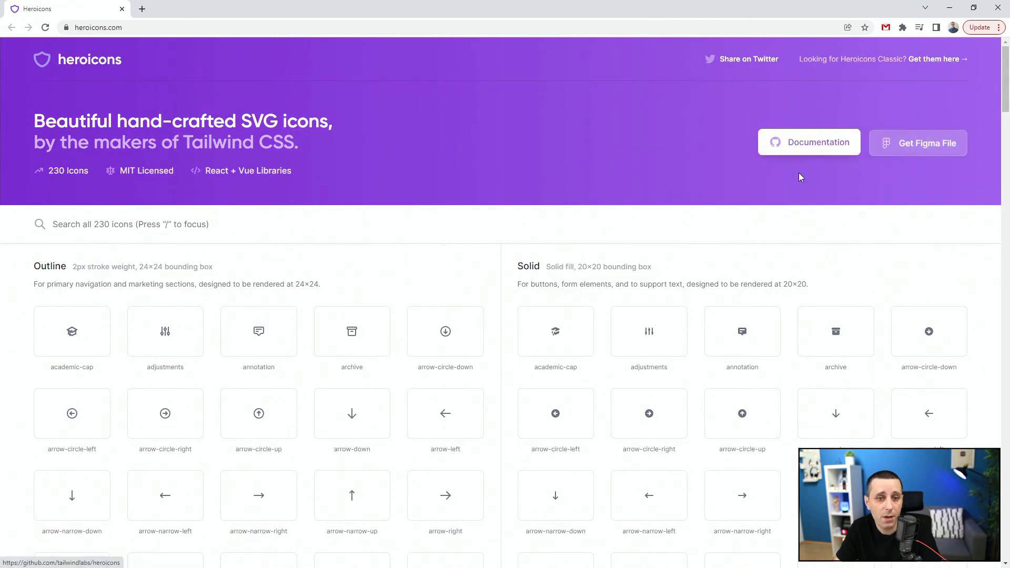
mouse_move(803, 150)
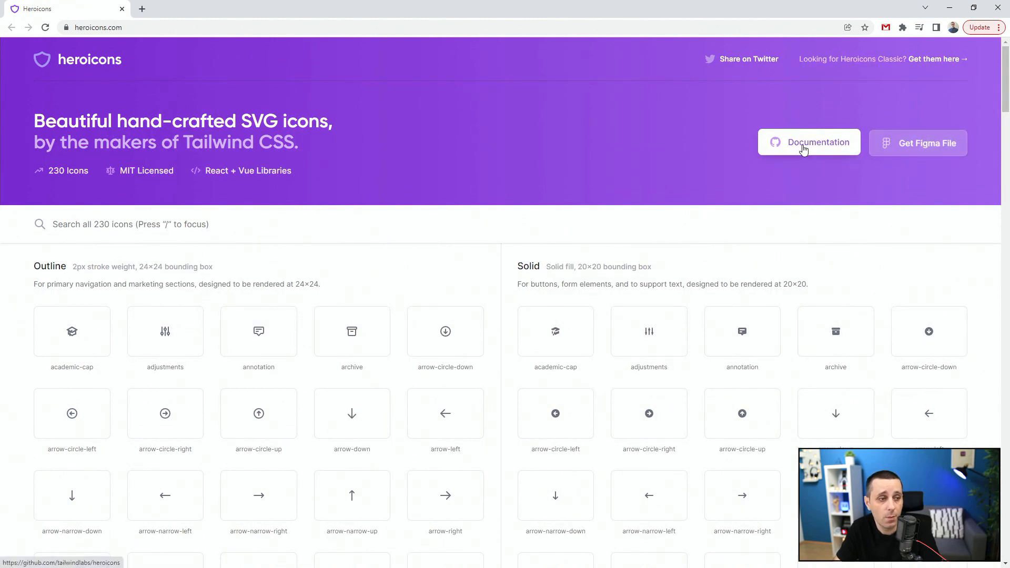
mouse_move(285, 284)
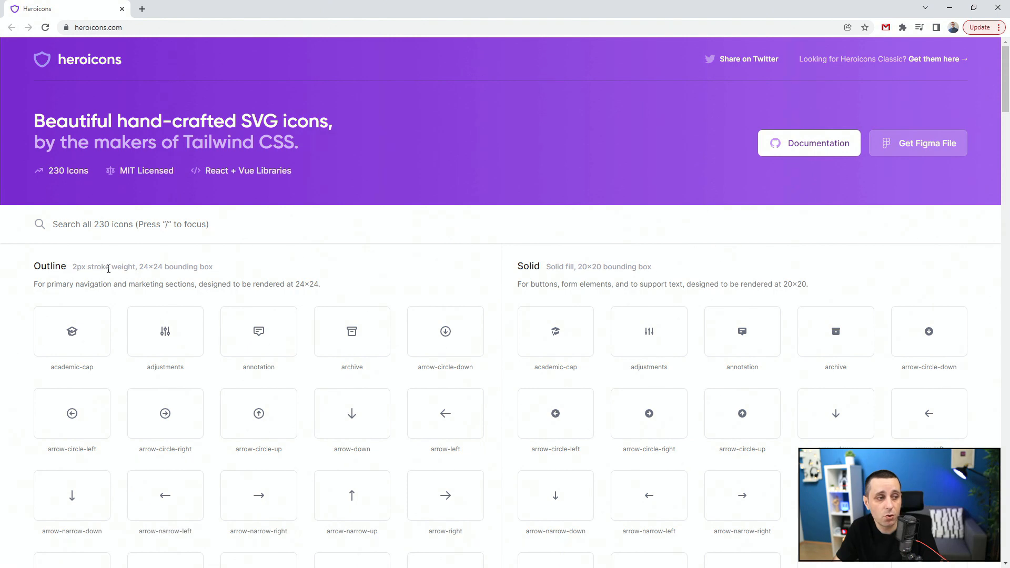
mouse_move(201, 280)
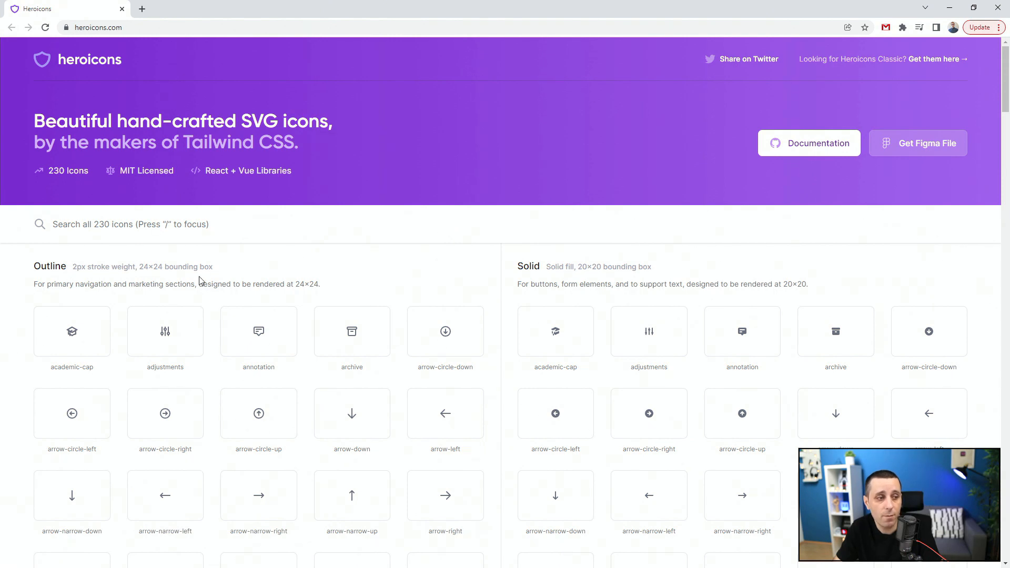
mouse_move(348, 267)
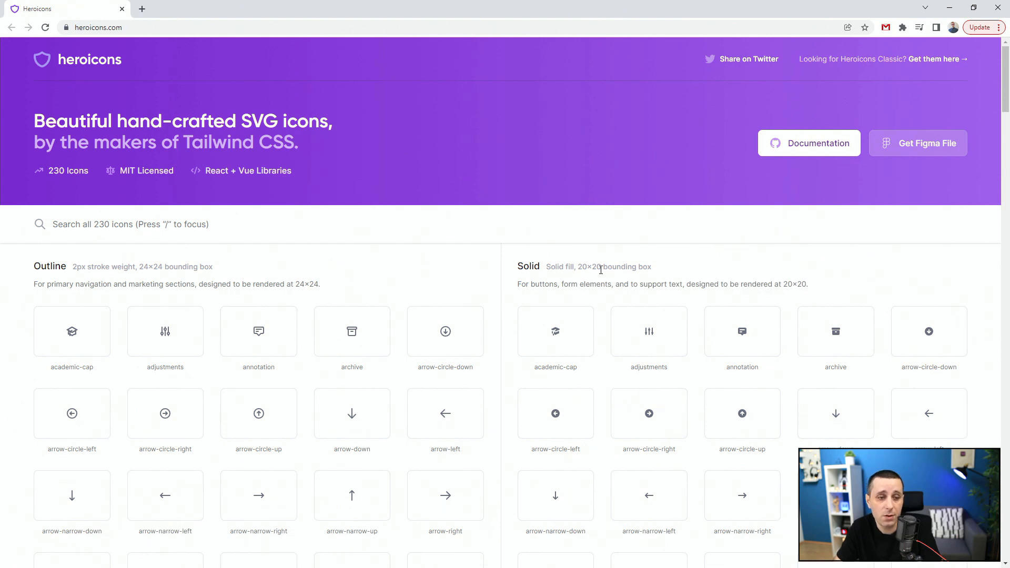
mouse_move(794, 292)
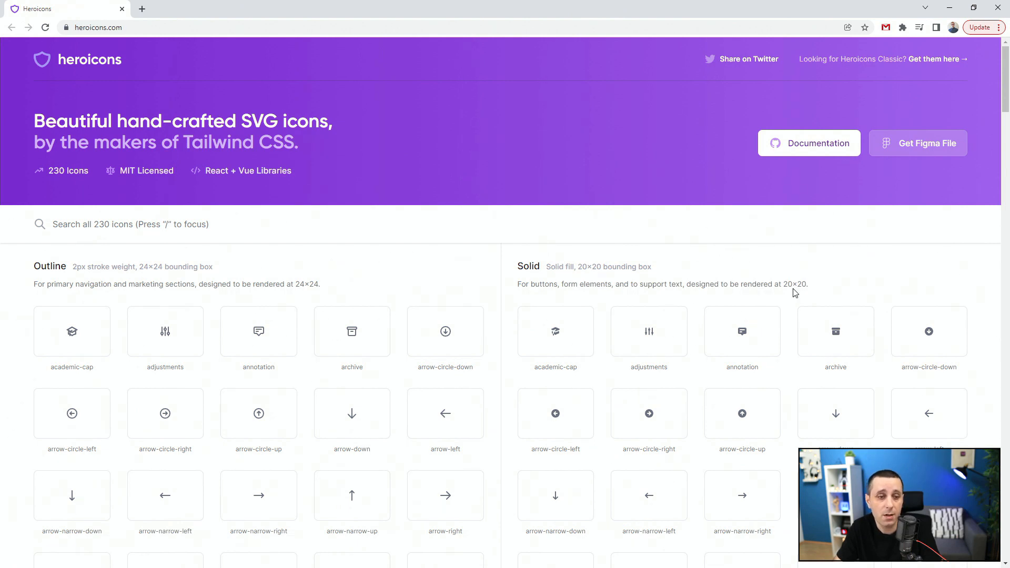
mouse_move(821, 288)
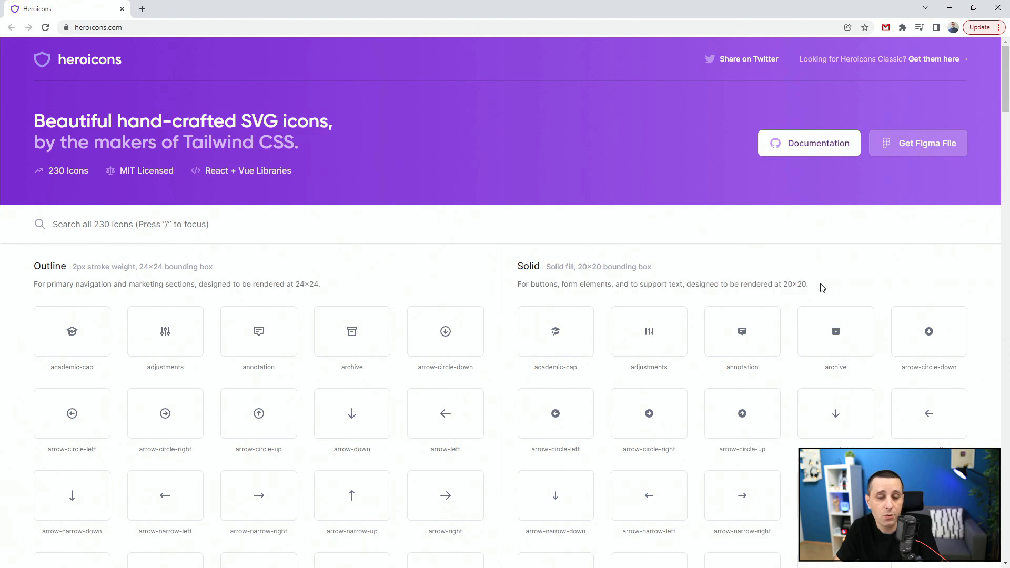
mouse_move(276, 224)
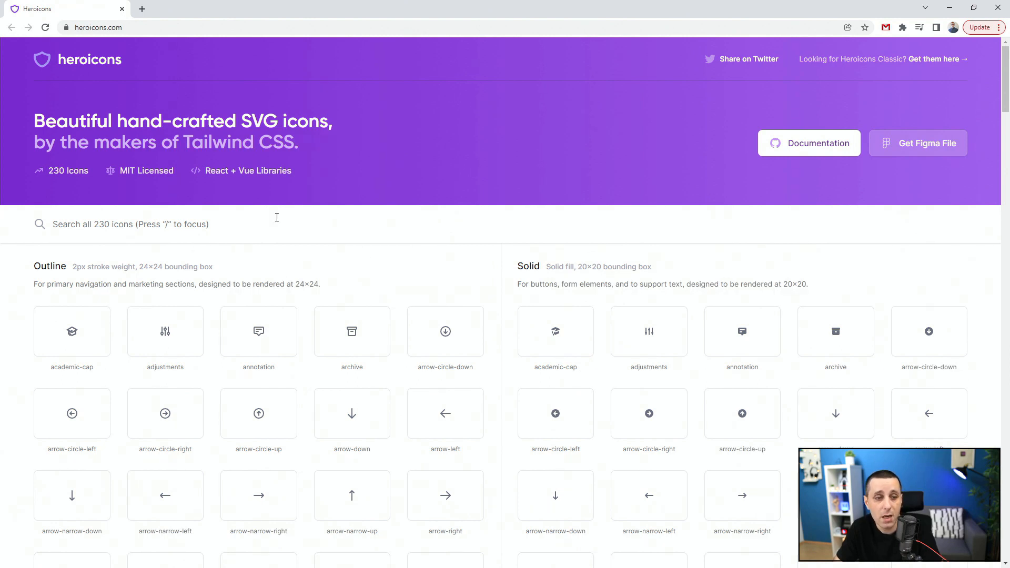
scroll(down, 3)
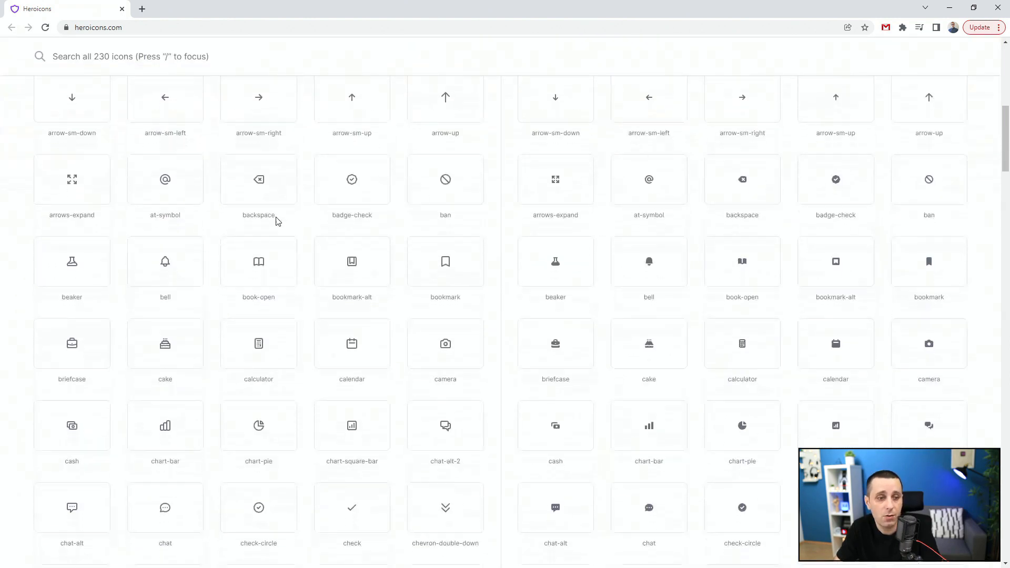
scroll(down, 3)
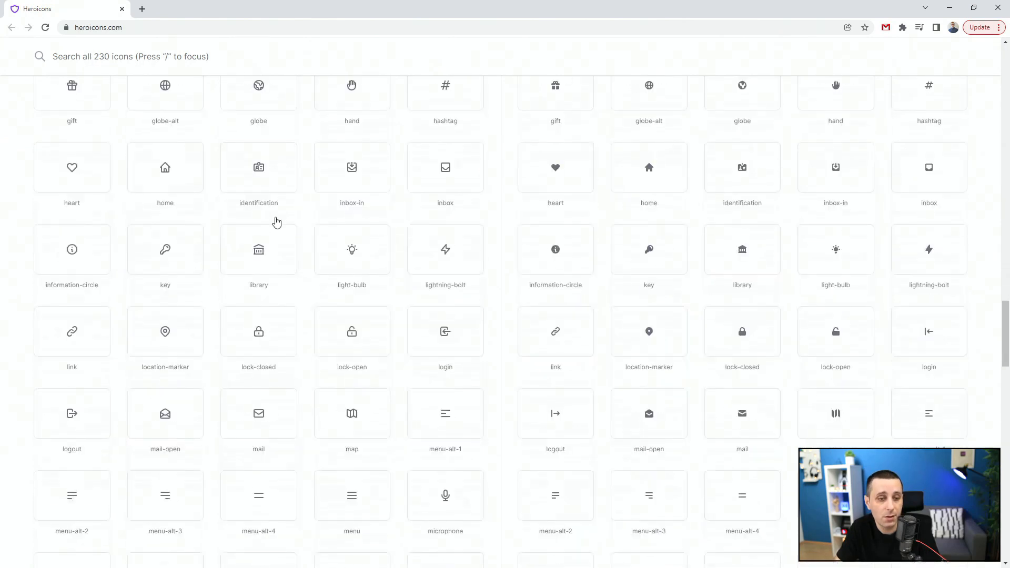
scroll(up, 3)
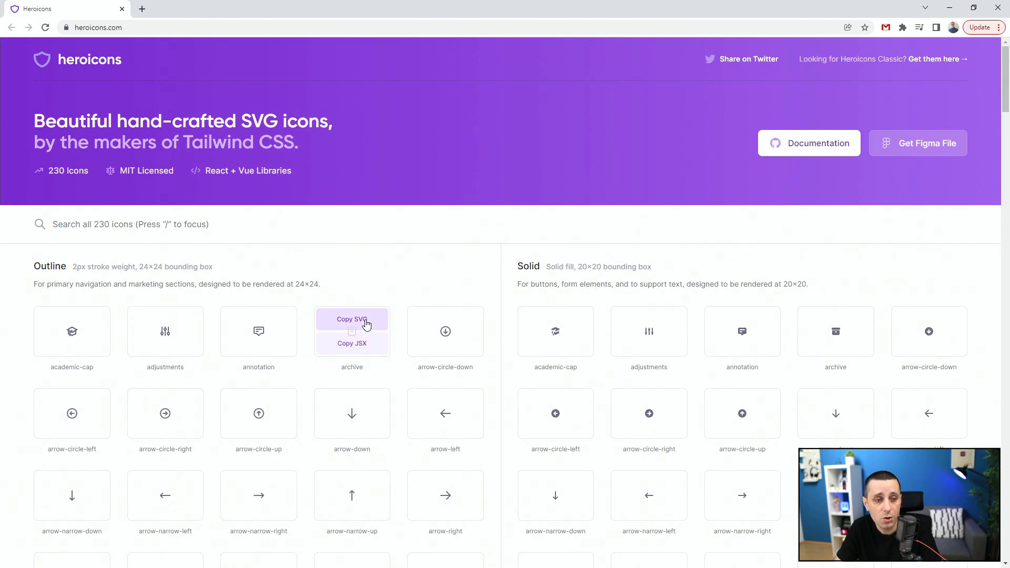
click(352, 319)
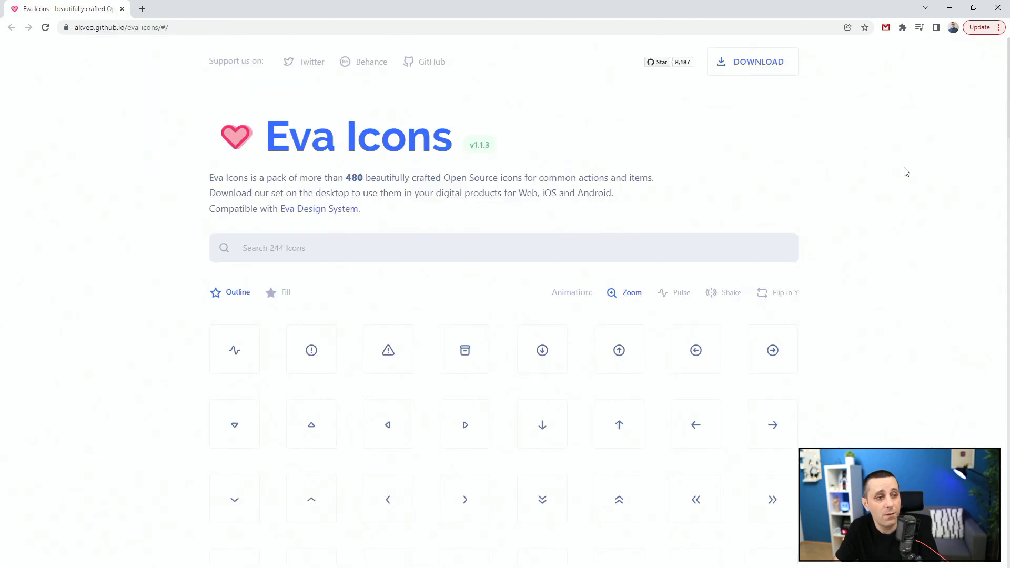
Step: Switch Eva Icons to the Fill style and view the activity icon's SVG/PNG download options
click(751, 61)
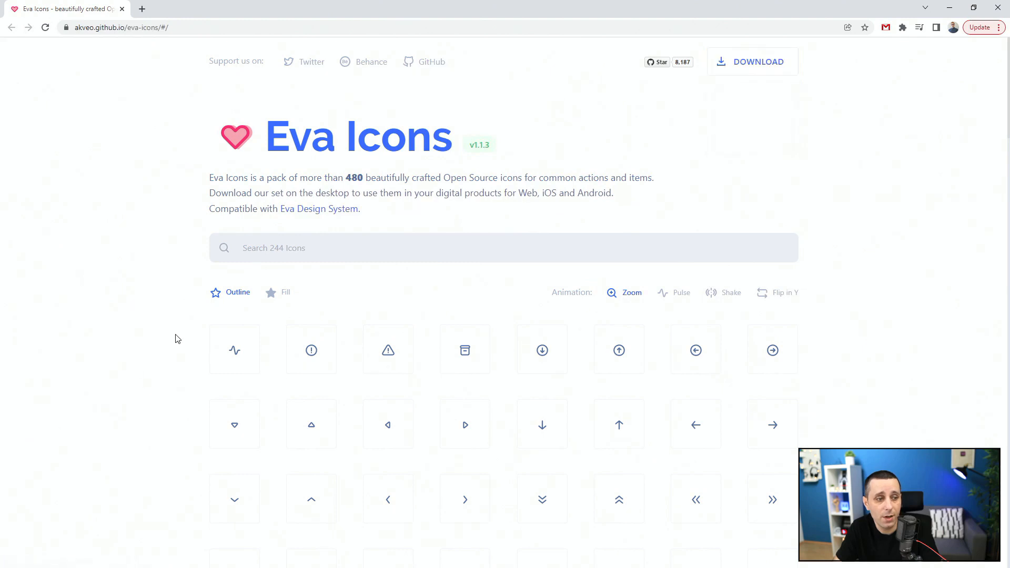
click(278, 292)
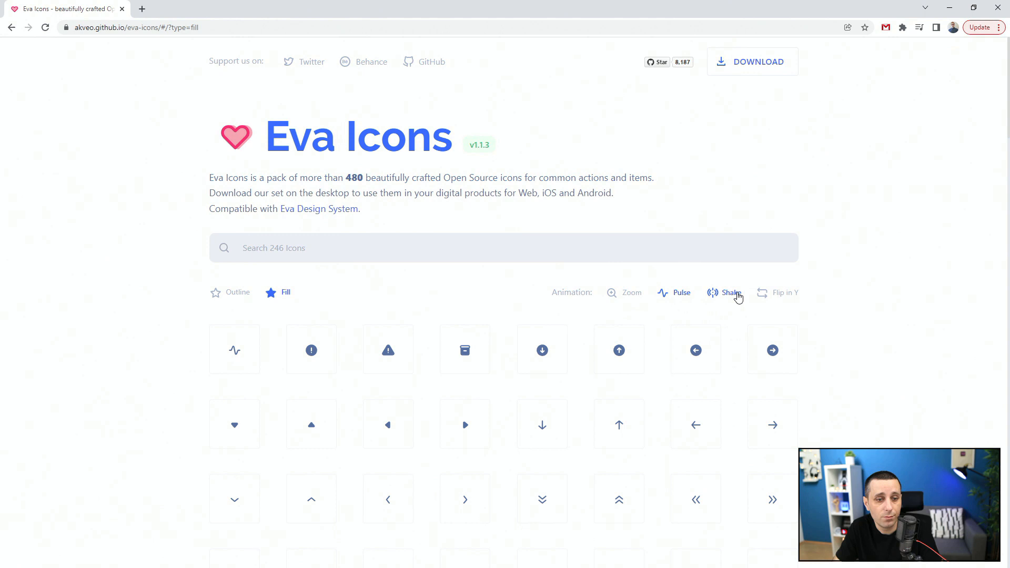
mouse_move(789, 296)
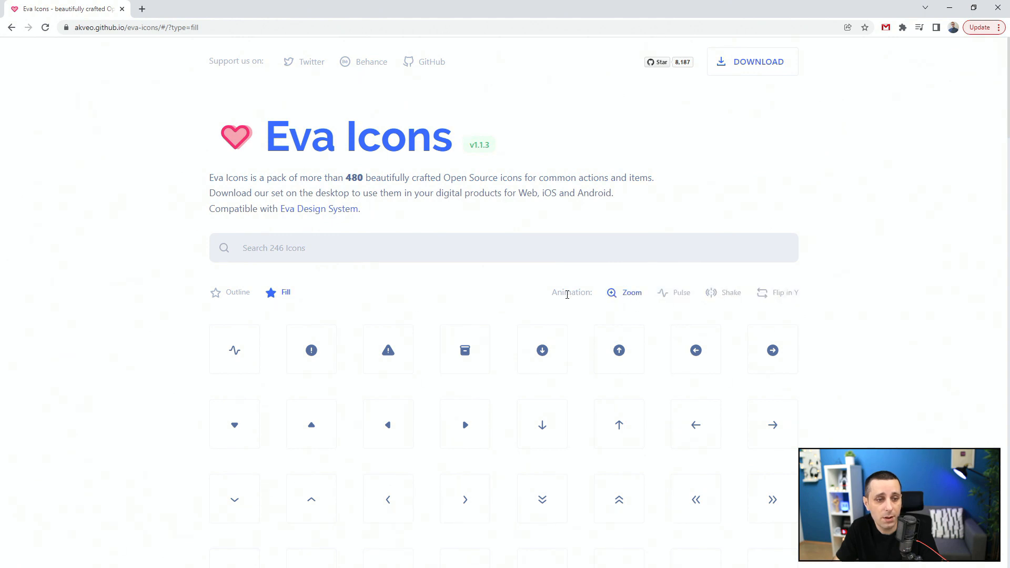
click(234, 349)
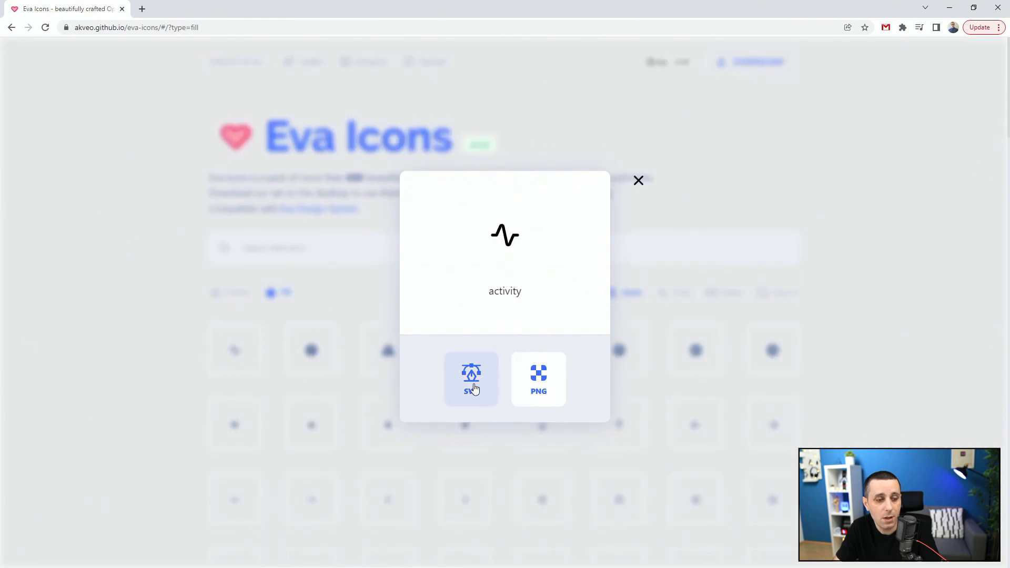
mouse_move(539, 378)
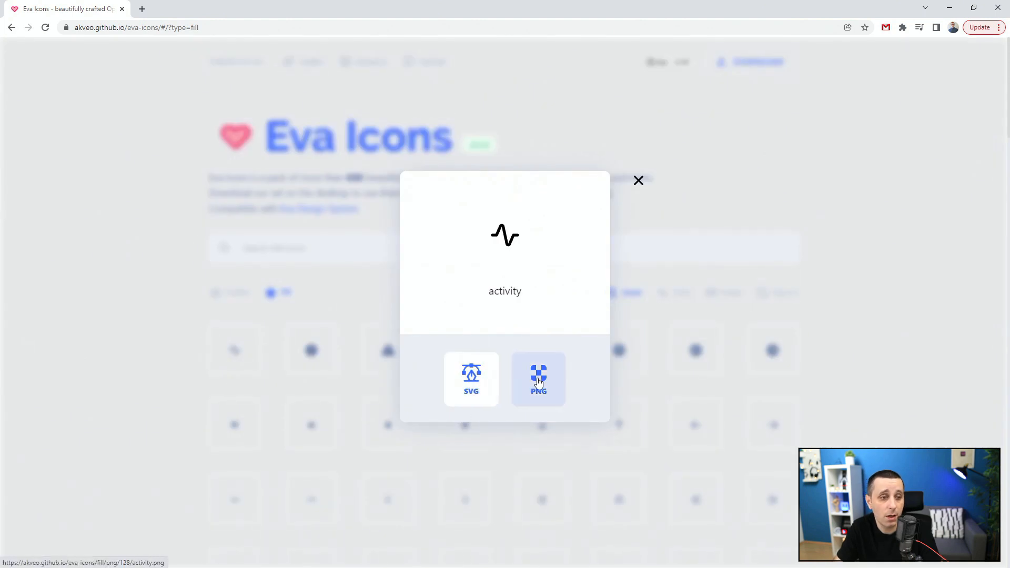
click(637, 180)
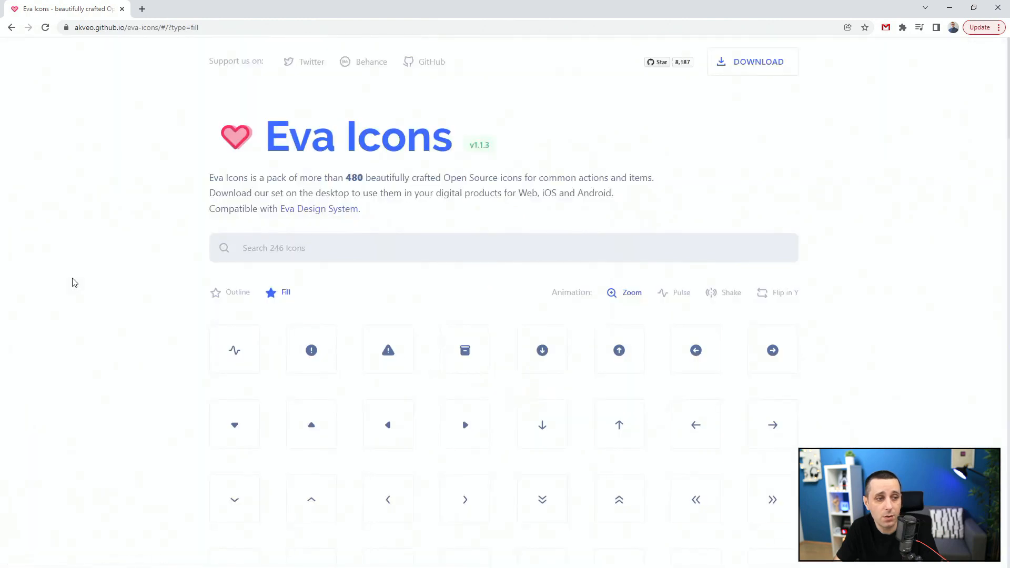
mouse_move(346, 175)
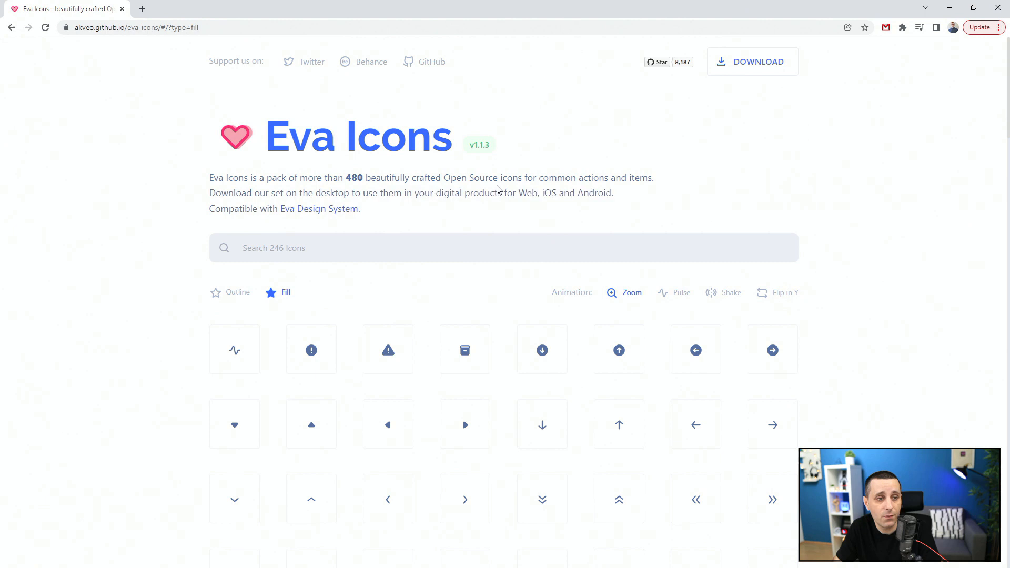
mouse_move(656, 180)
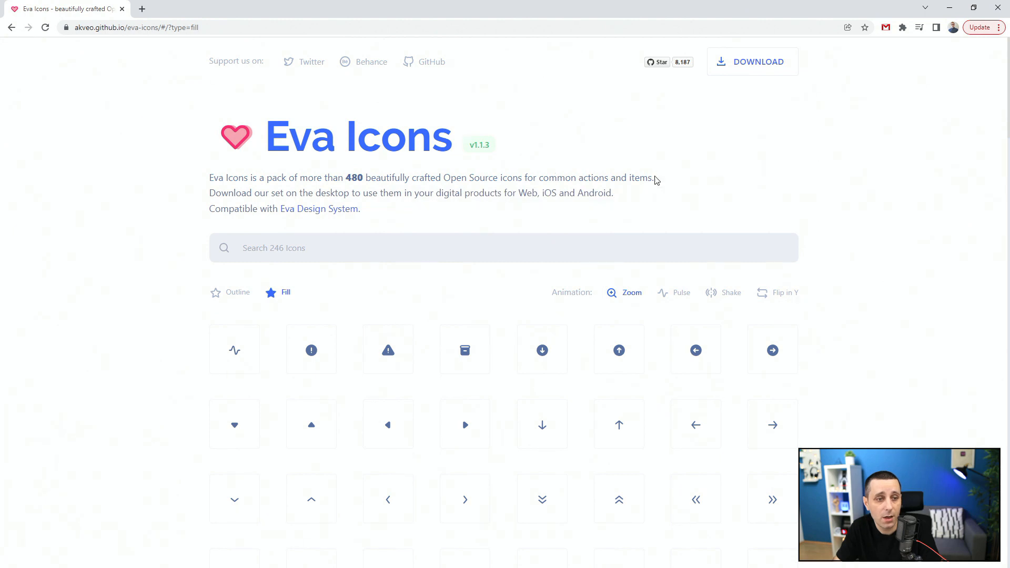
mouse_move(301, 204)
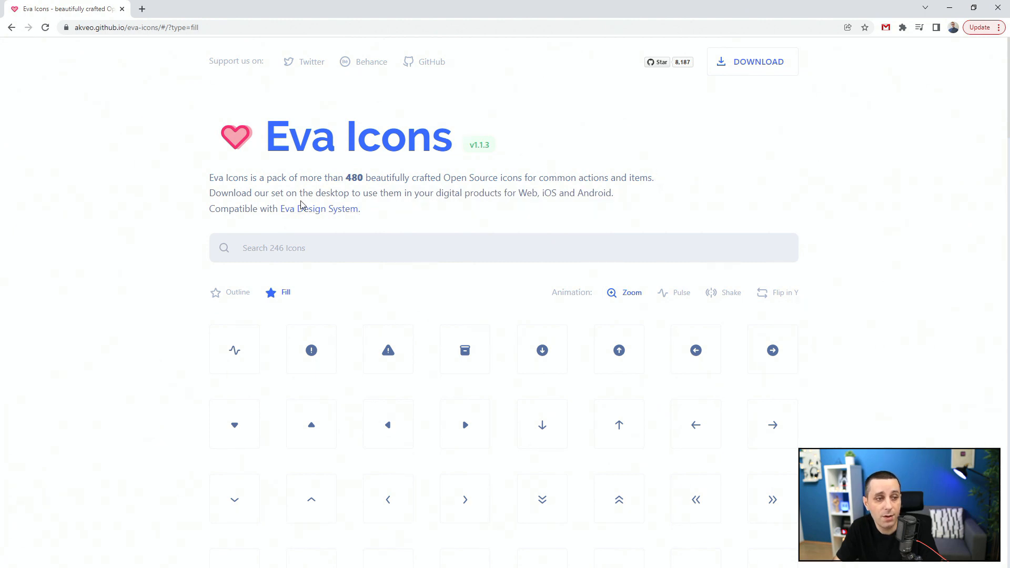
mouse_move(469, 207)
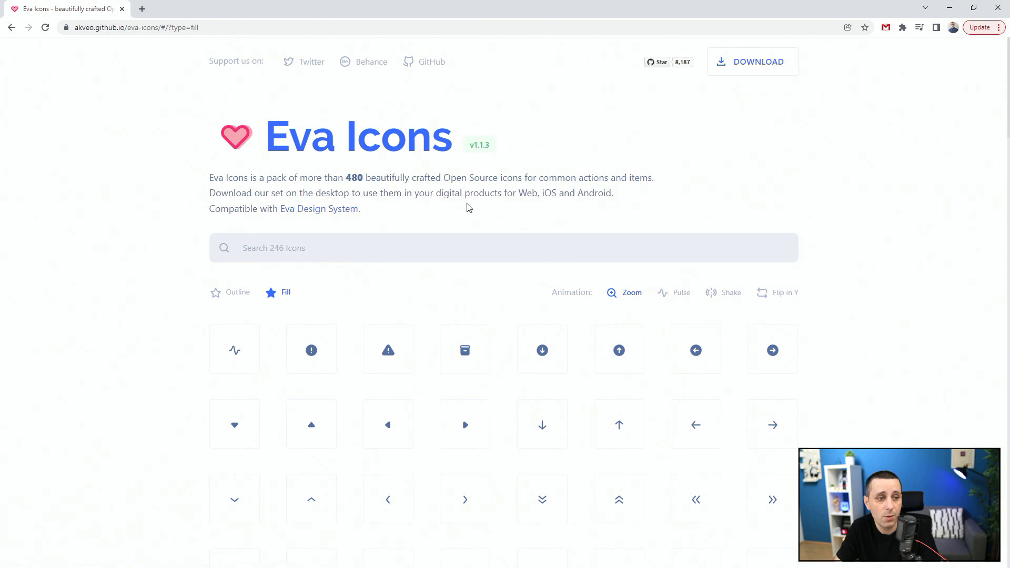
mouse_move(196, 226)
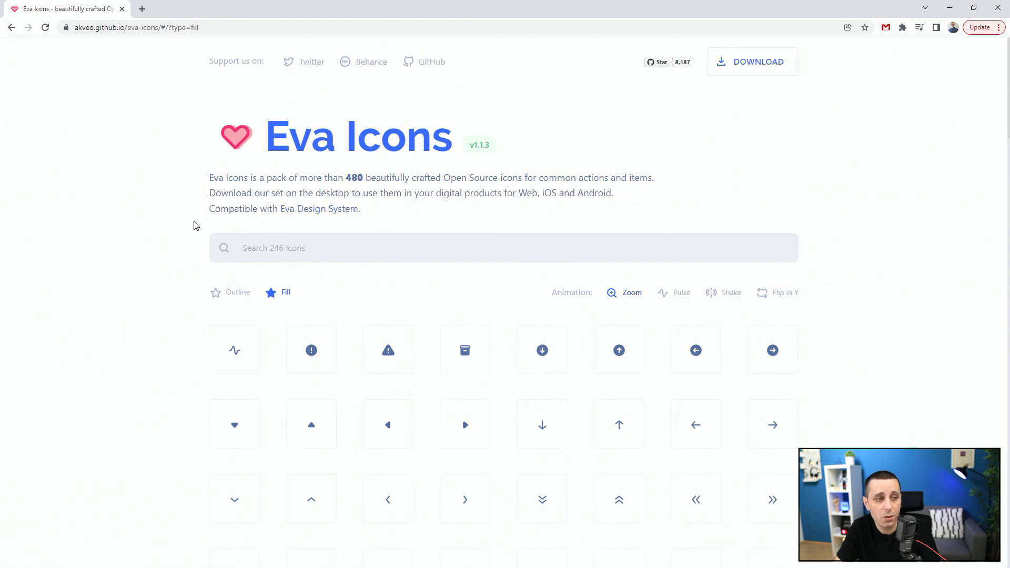
mouse_move(318, 208)
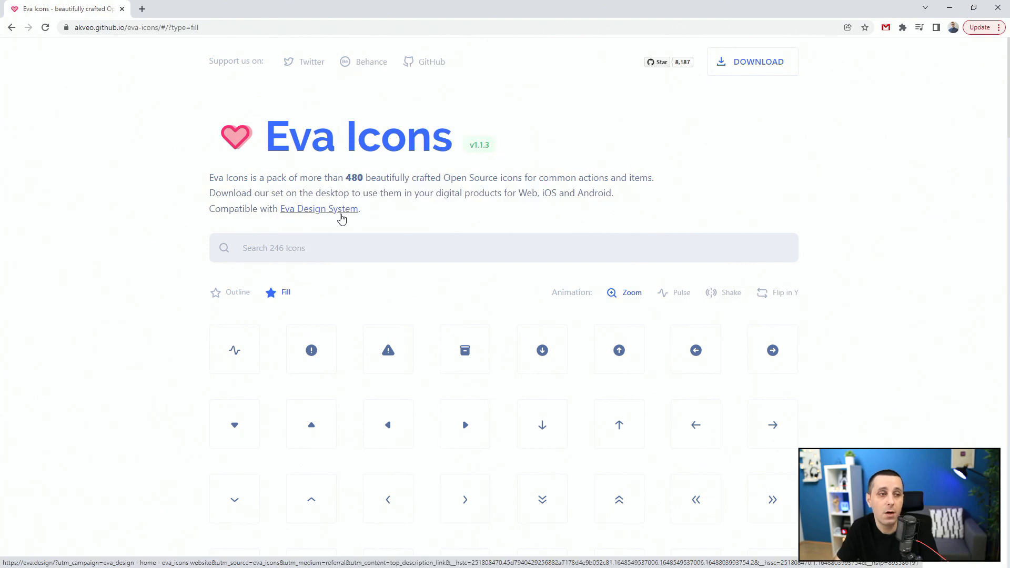
mouse_move(126, 226)
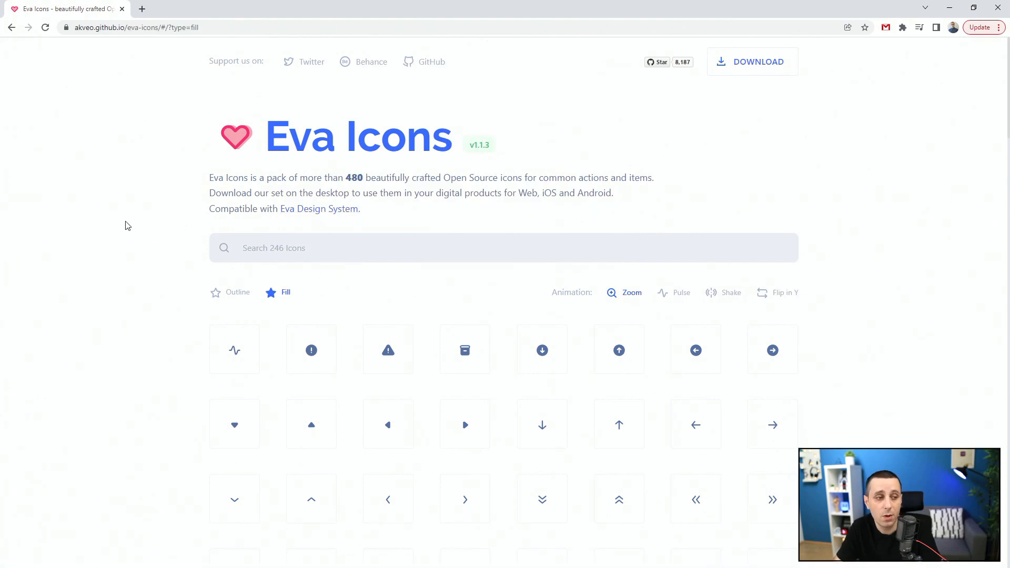
Step: Focus the Search 246 Icons box to look up an icon in the filled set
click(428, 247)
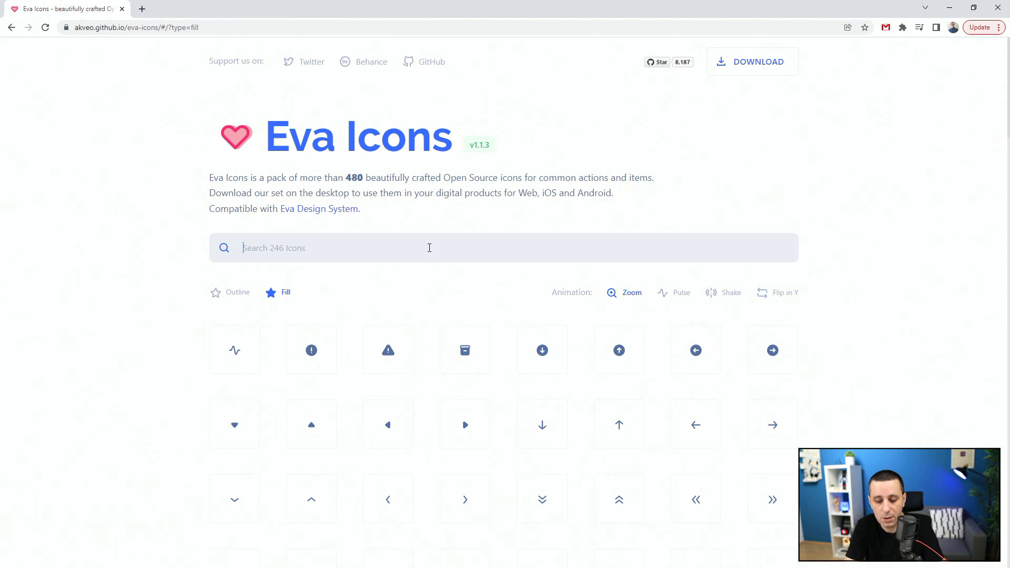
Step: Search 'home' and download the filled home icon as home.svg and home.png
text(home)
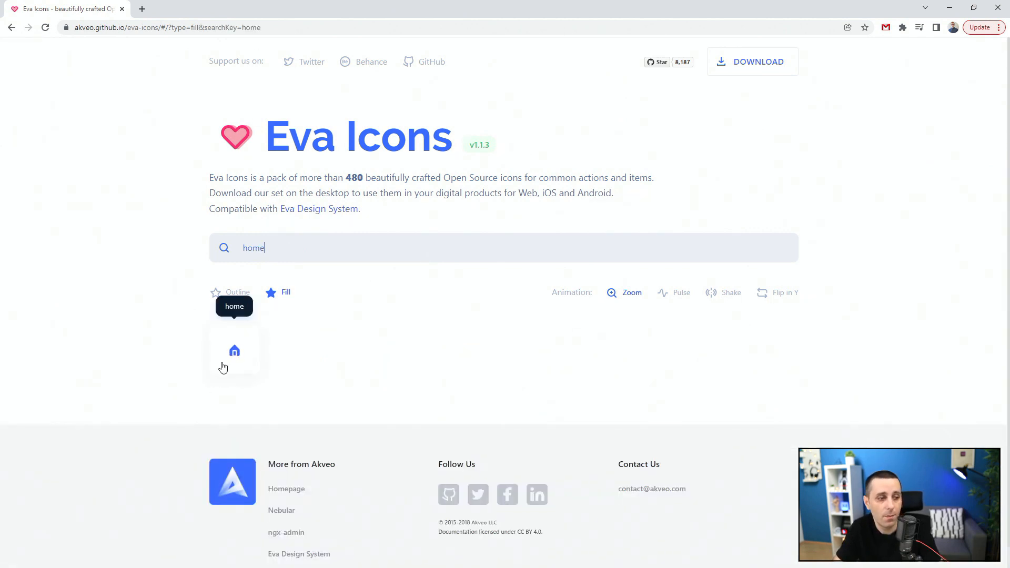
click(234, 350)
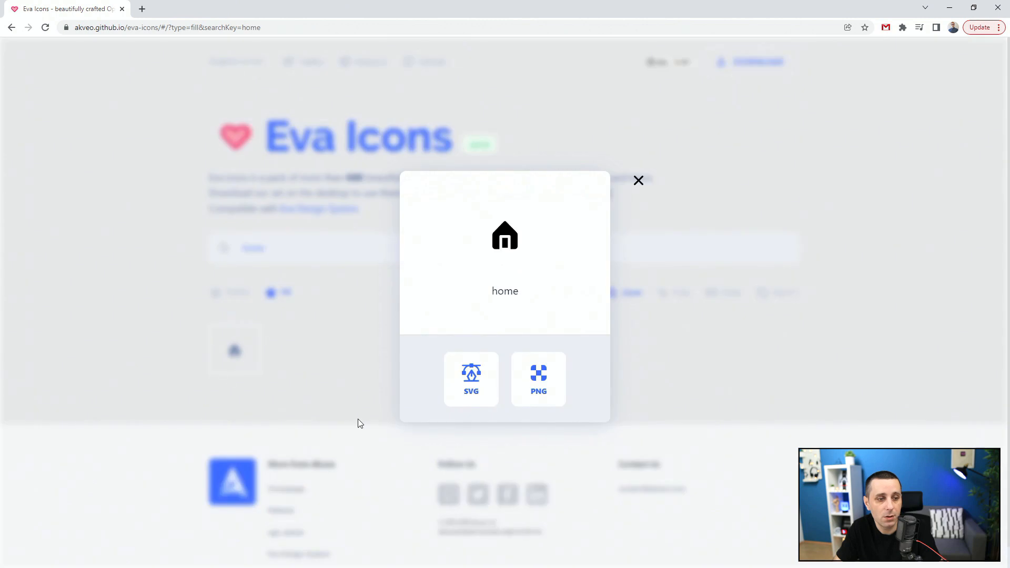
click(470, 379)
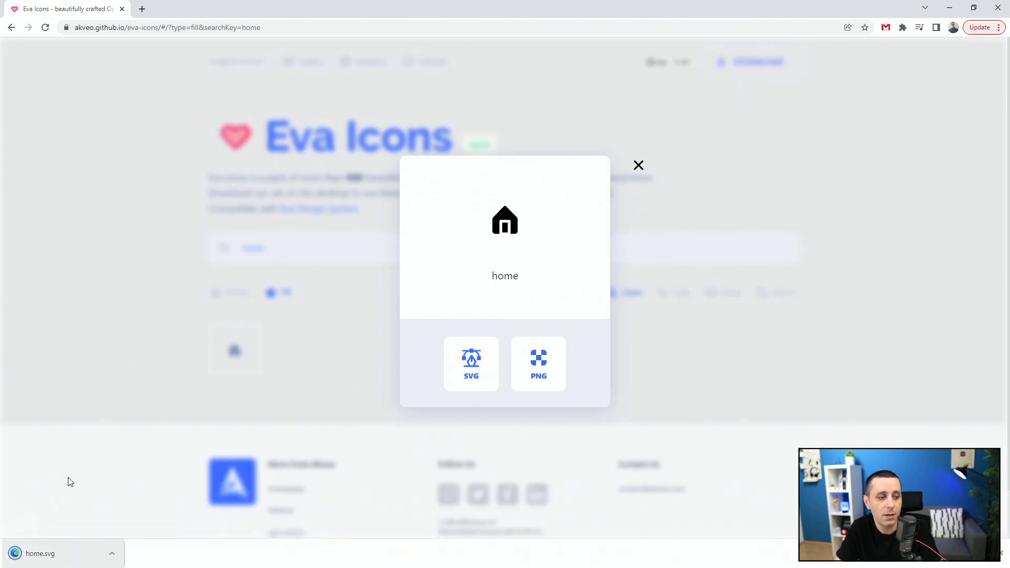
mouse_move(539, 364)
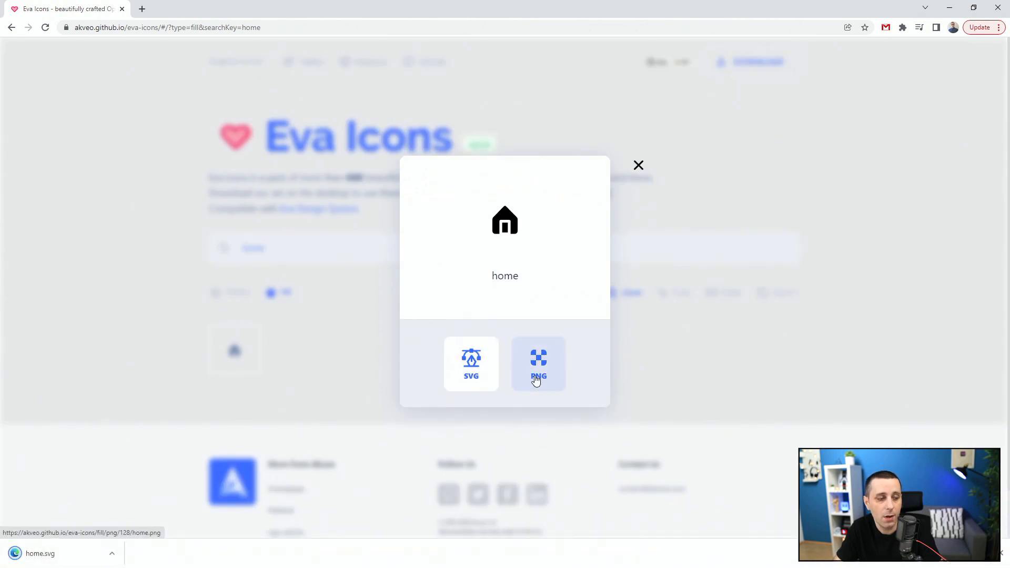
click(539, 364)
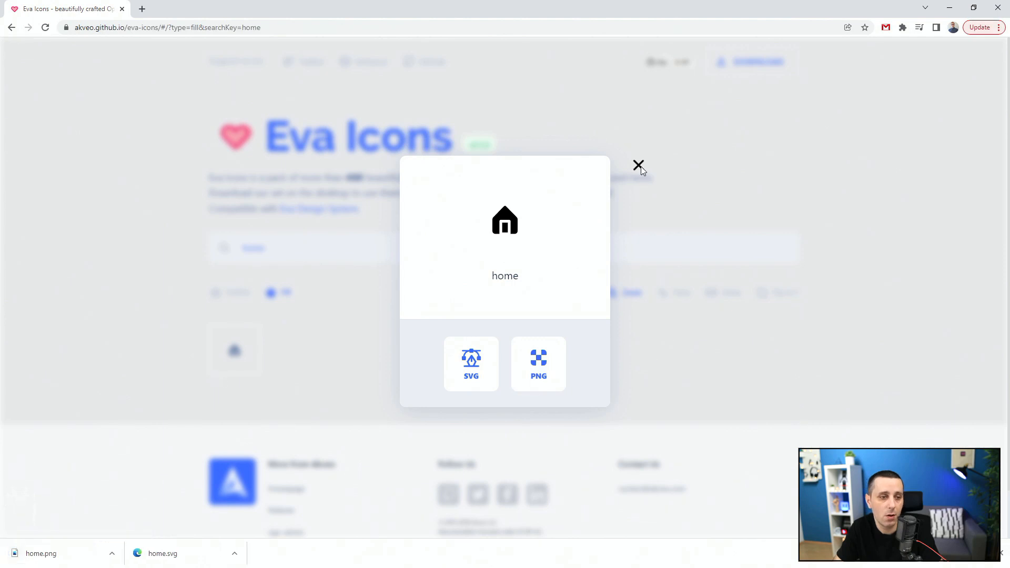
click(638, 166)
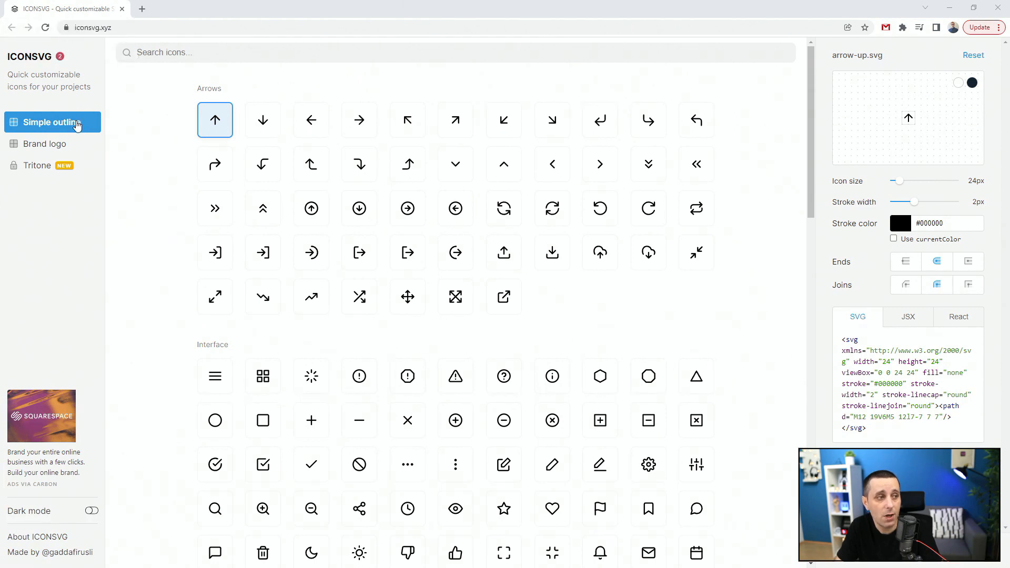
Step: Preview ICONSVG's brand logos, return to Simple outline, and toggle the dark preview background on and off
click(44, 143)
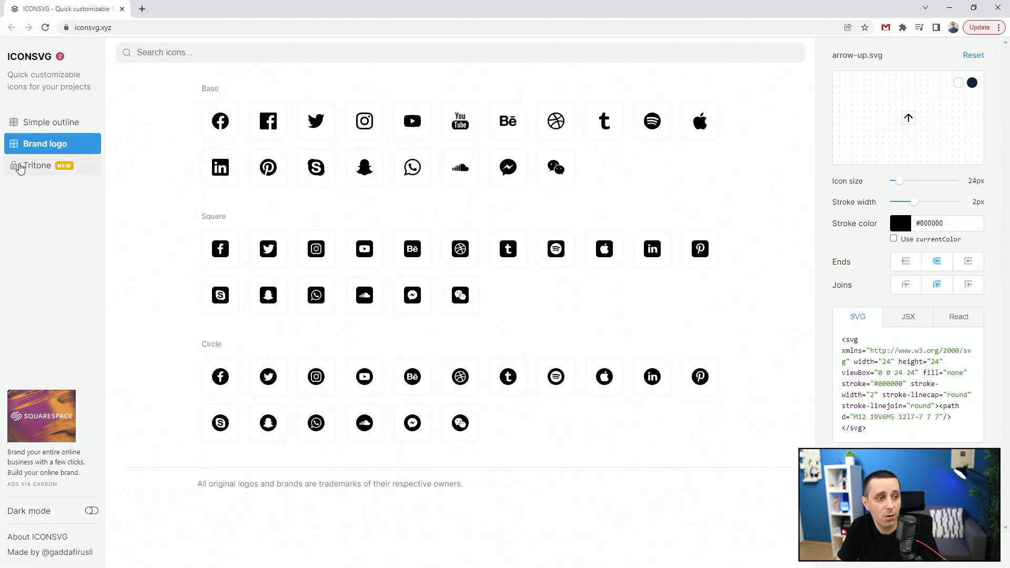
click(51, 122)
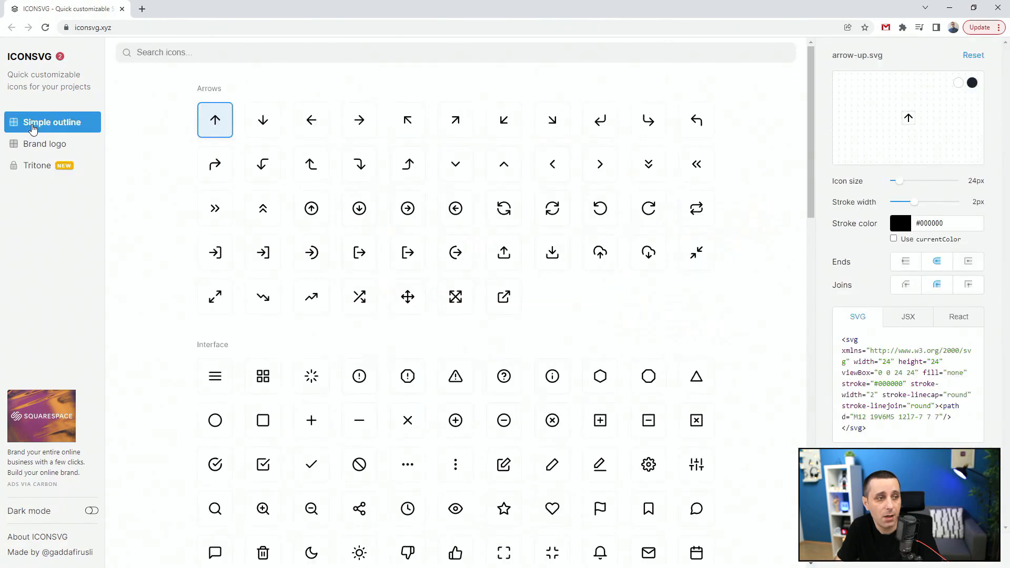
mouse_move(206, 143)
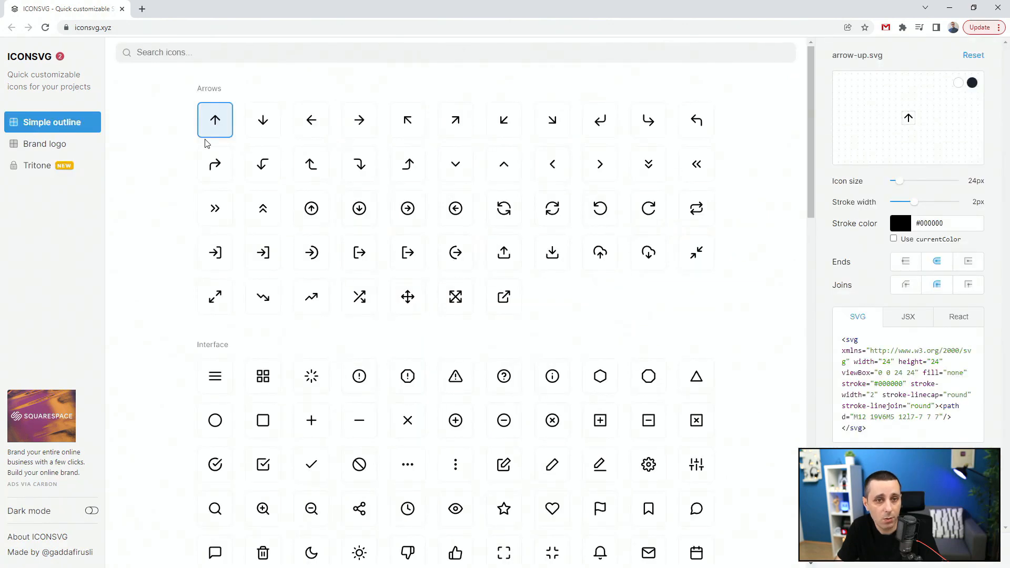
mouse_move(950, 97)
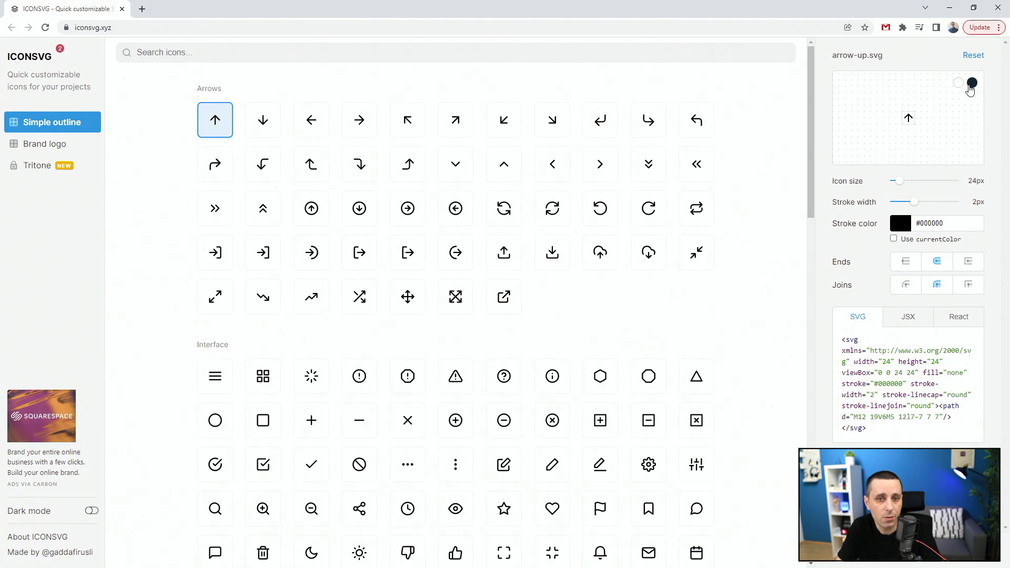
click(971, 83)
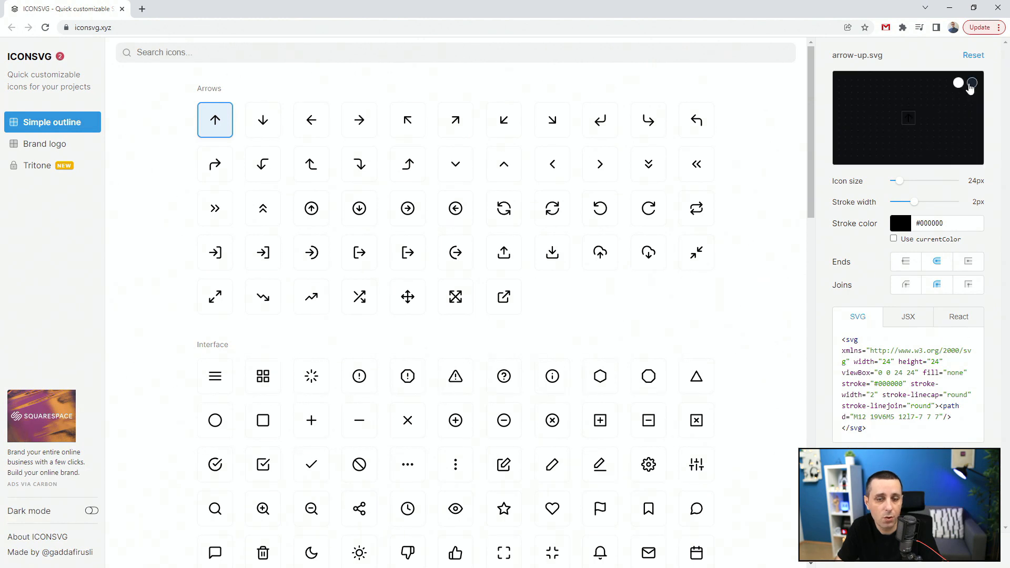
click(971, 83)
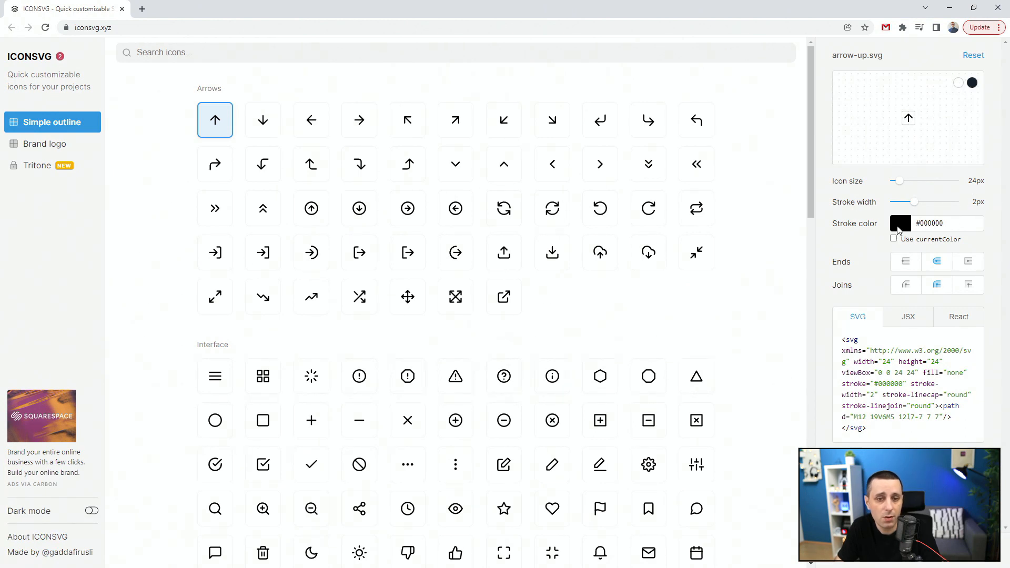
mouse_move(950, 259)
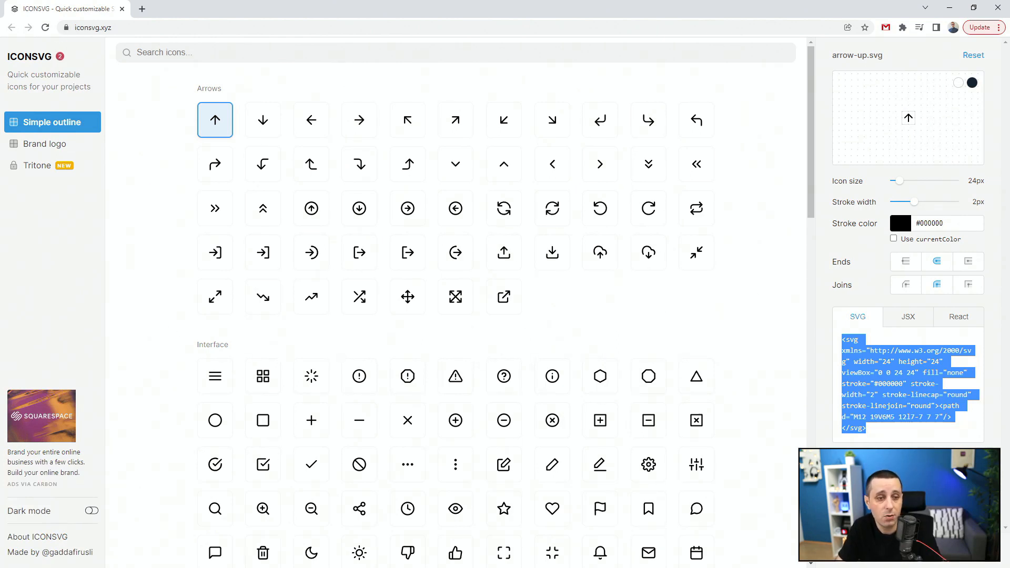
Step: Select the rotate-right icon and view its React component code, then its SVG markup again
click(504, 297)
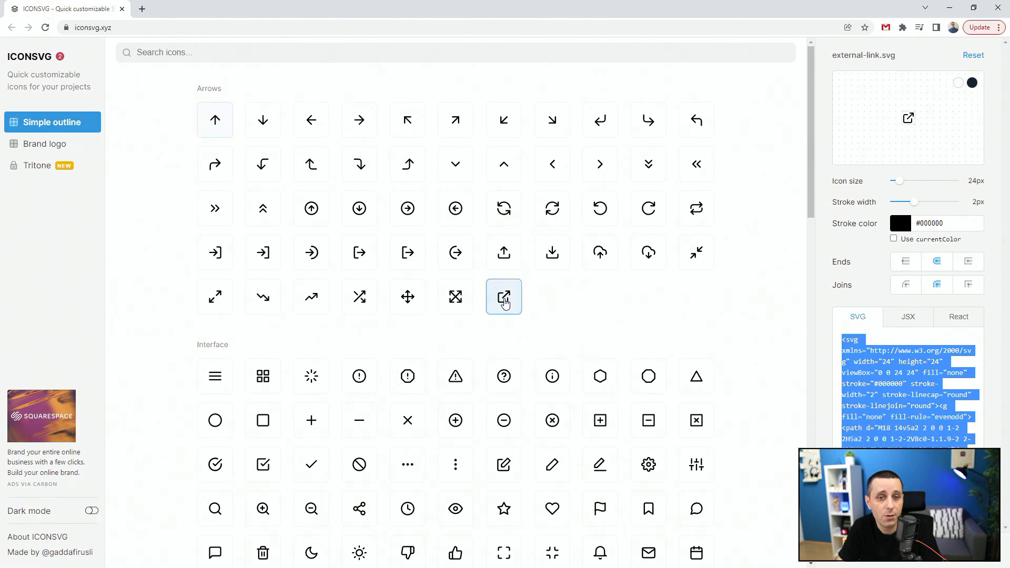
click(648, 208)
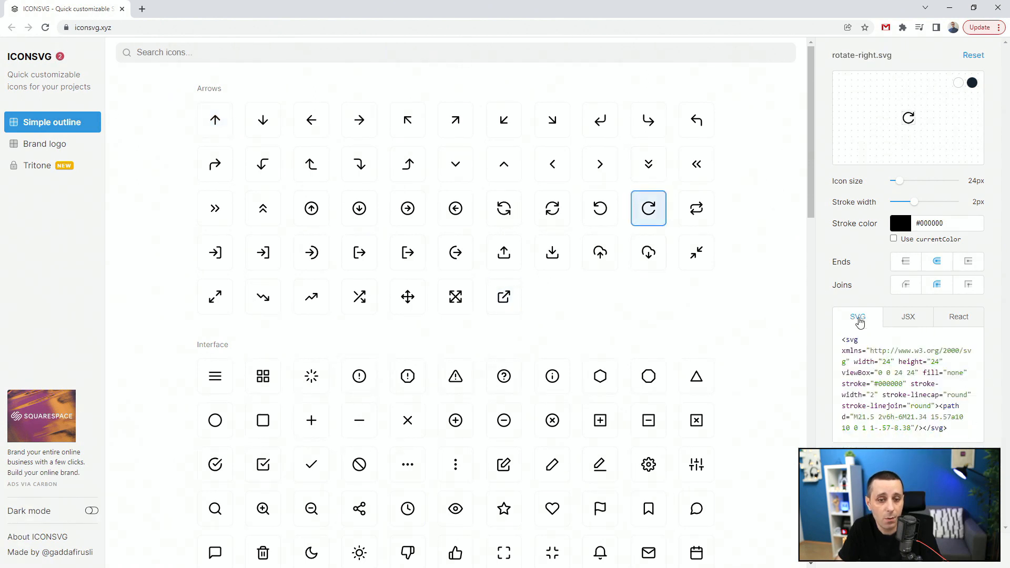
click(957, 316)
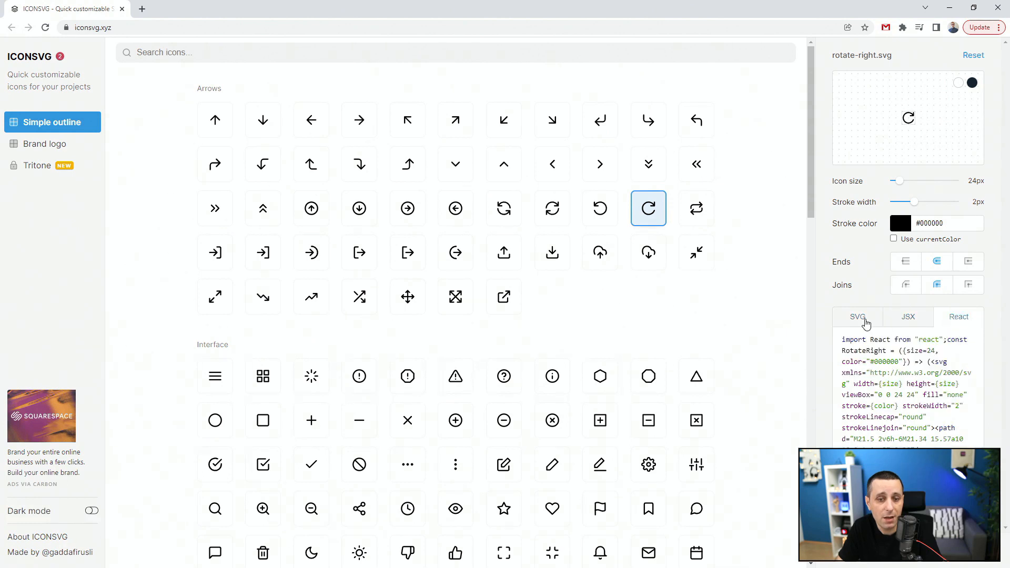
click(857, 316)
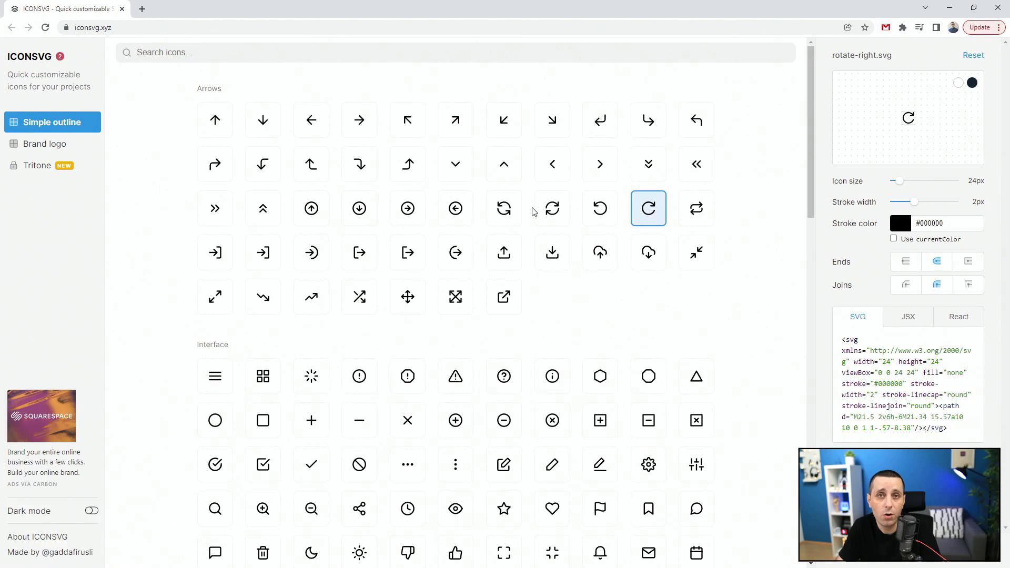
mouse_move(407, 163)
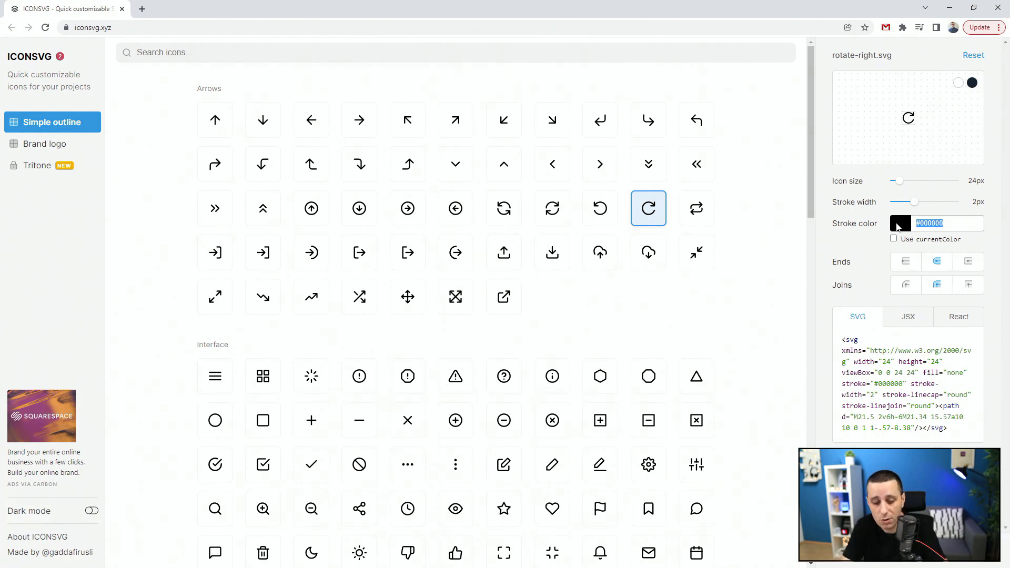
Step: Set the rotate-right icon's stroke colour to #3ec6ff, then move to the Line Awesome site
text(#3)
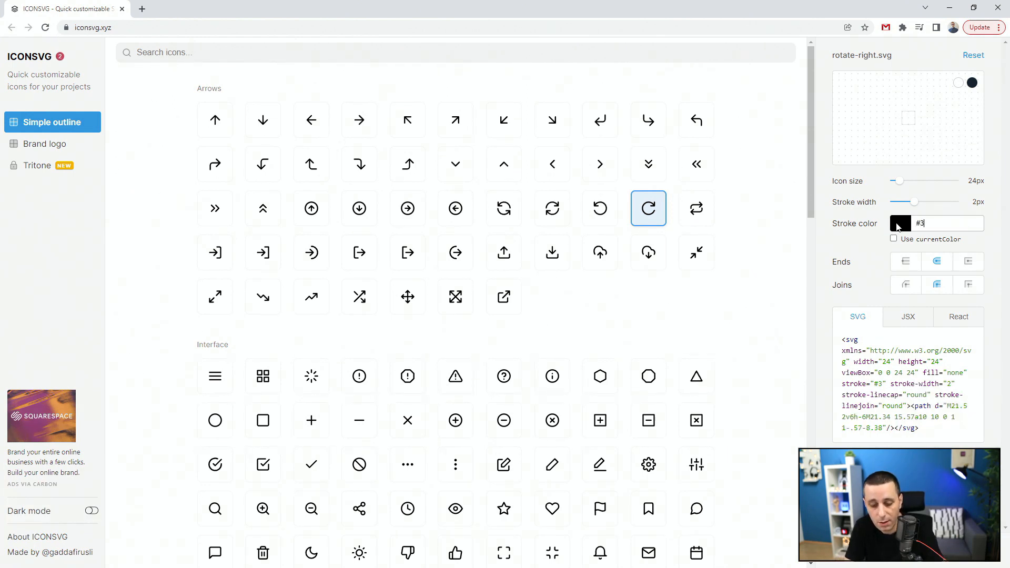
text(ec6ff)
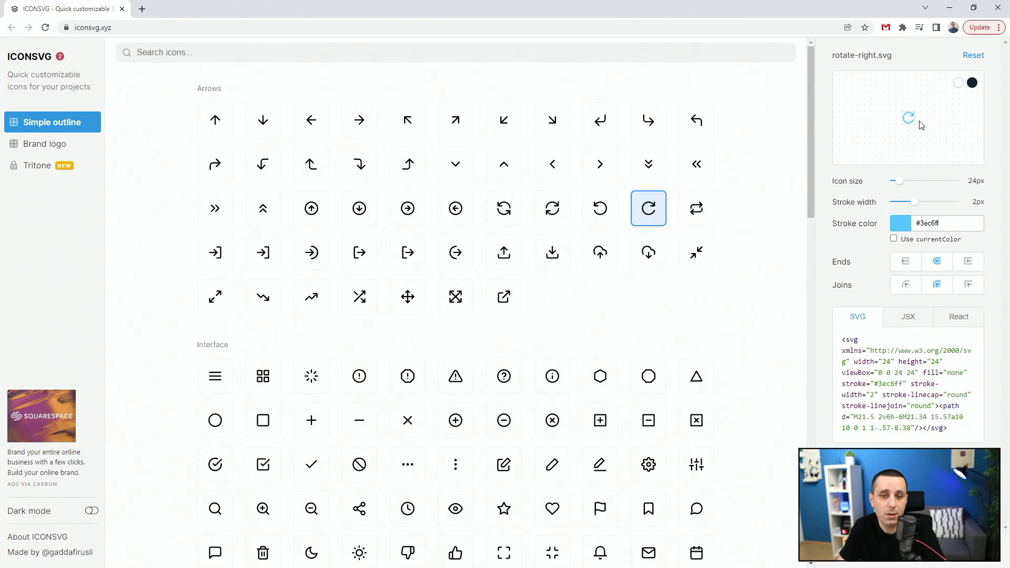
mouse_move(917, 124)
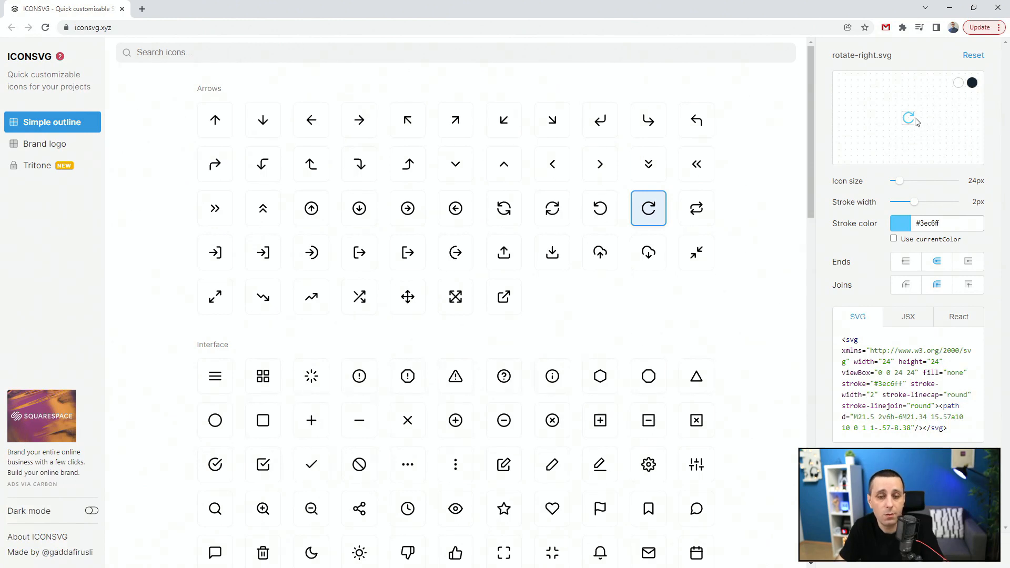
mouse_move(896, 244)
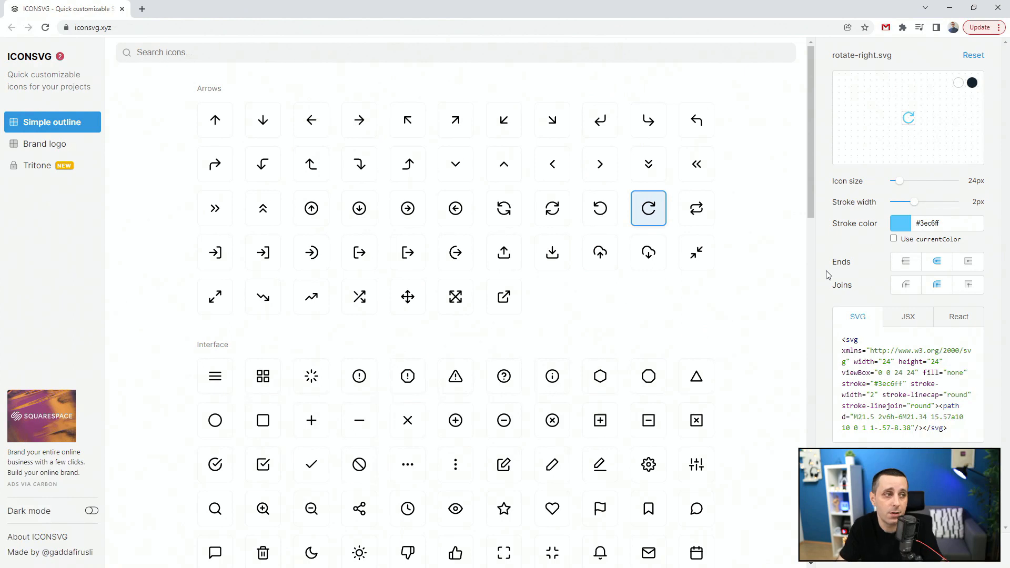
mouse_move(749, 306)
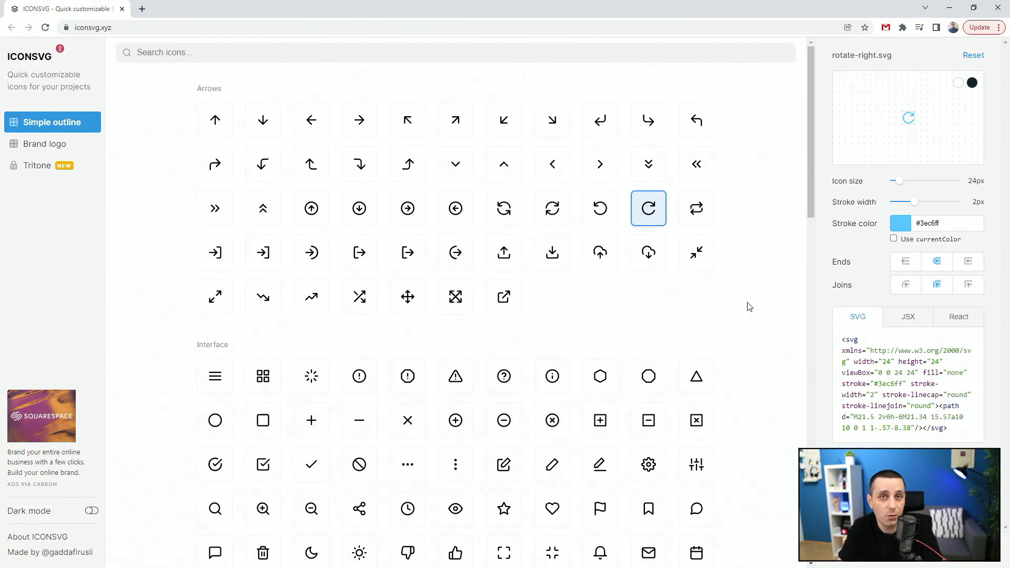
click(115, 27)
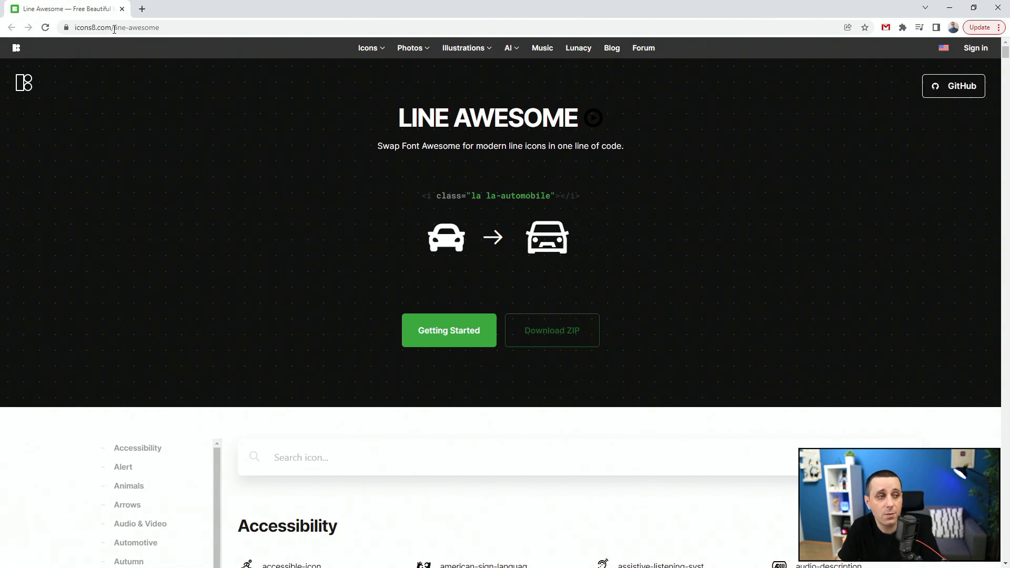
mouse_move(106, 281)
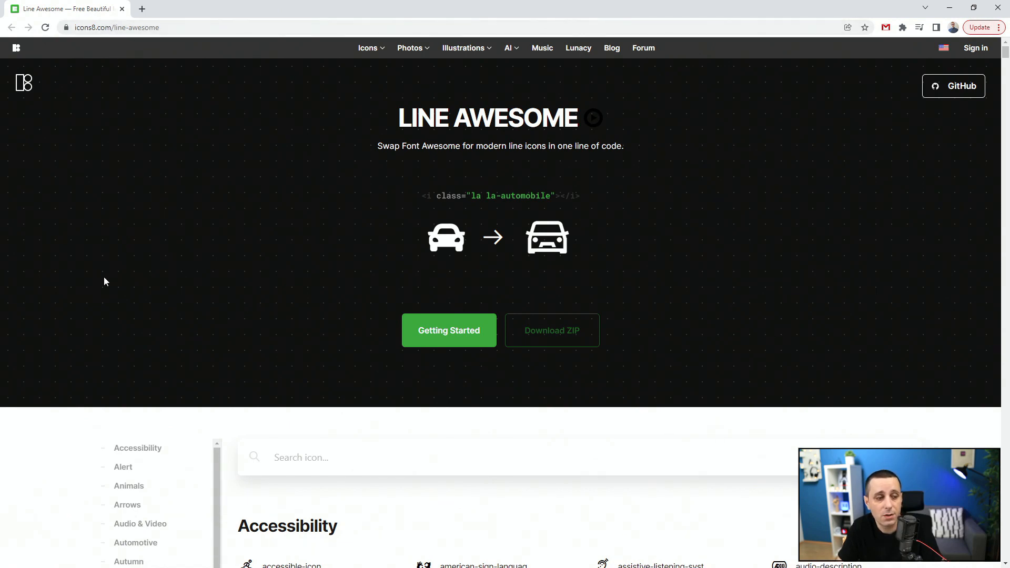
mouse_move(551, 330)
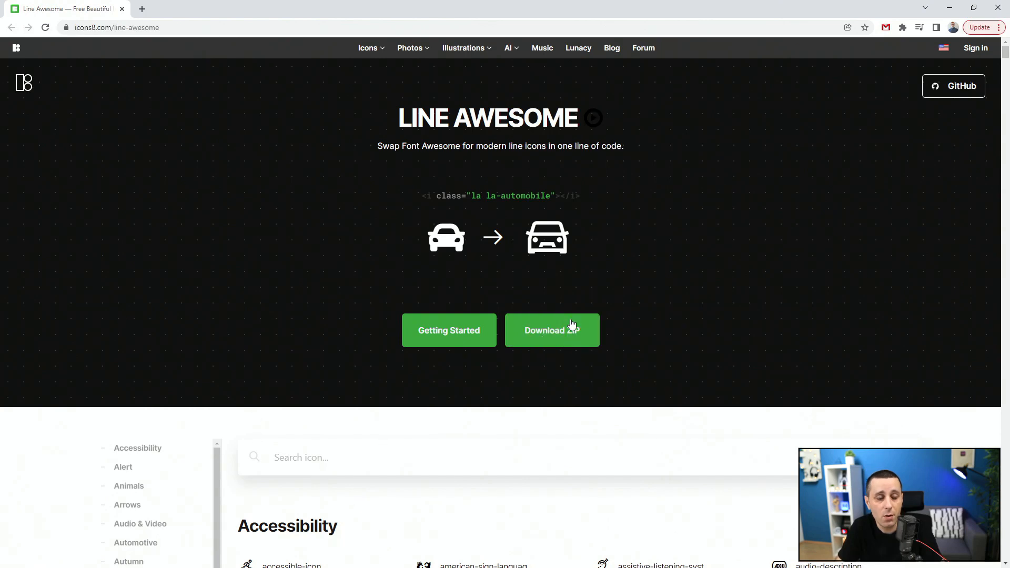
mouse_move(325, 329)
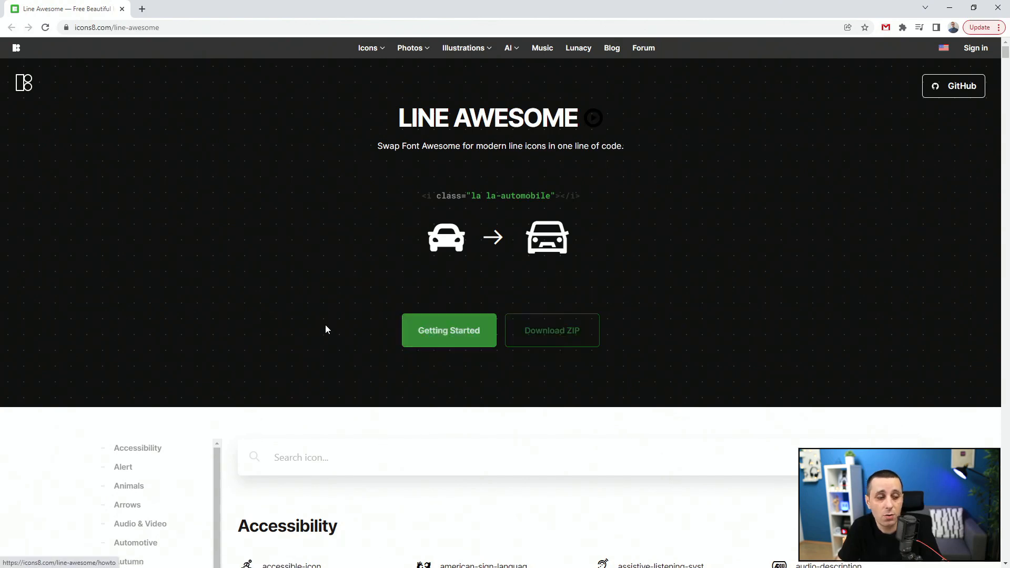
mouse_move(411, 293)
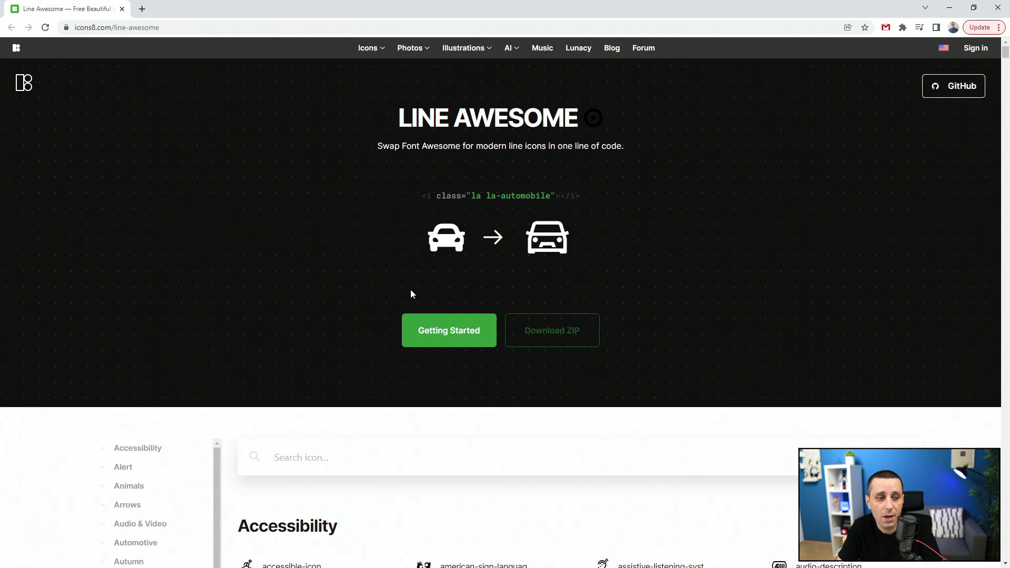
mouse_move(972, 80)
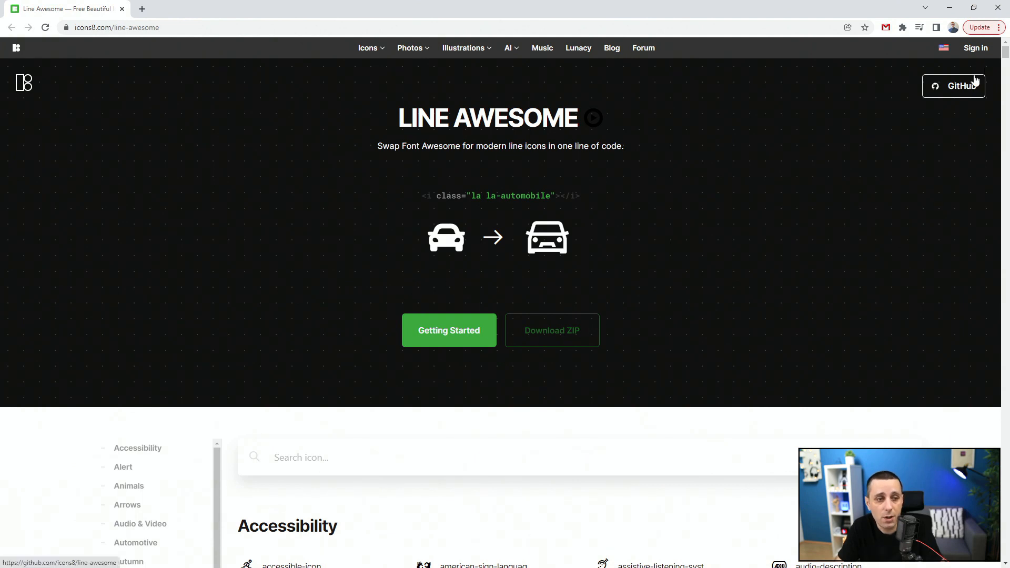
Step: Open the accessible-icon's detail panel showing size previews and its HTML class snippet
scroll(down, 3)
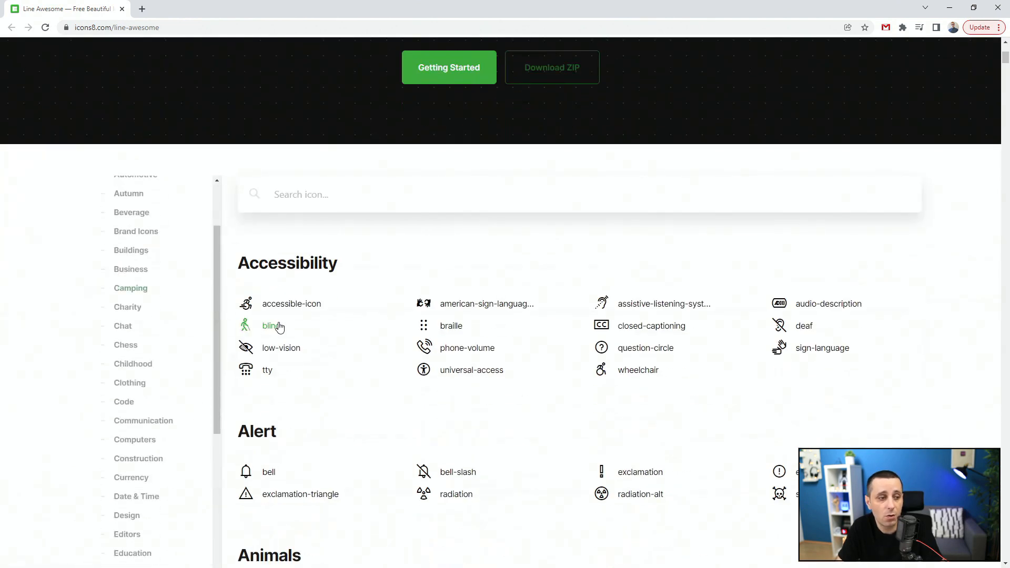
click(290, 303)
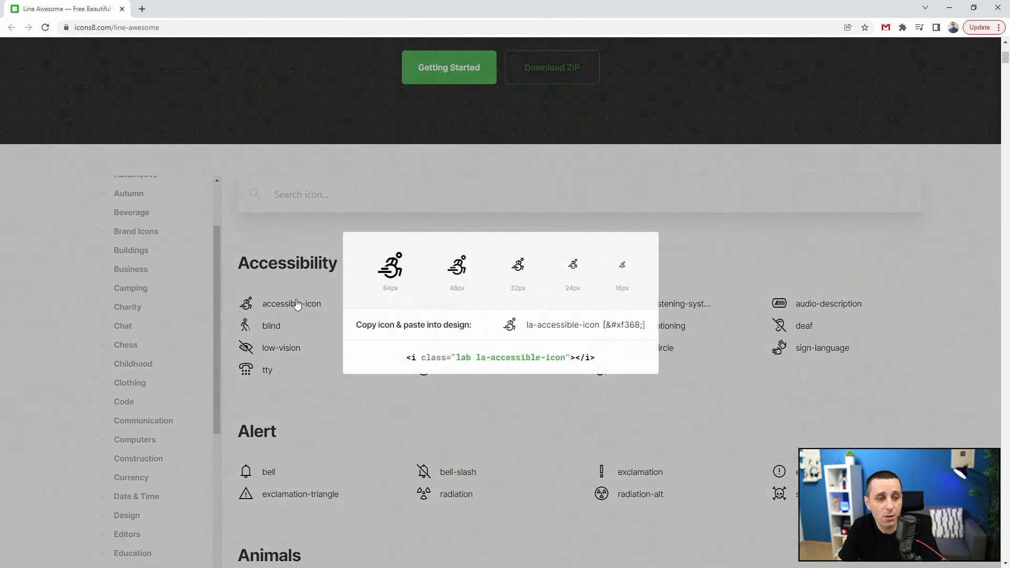
mouse_move(636, 276)
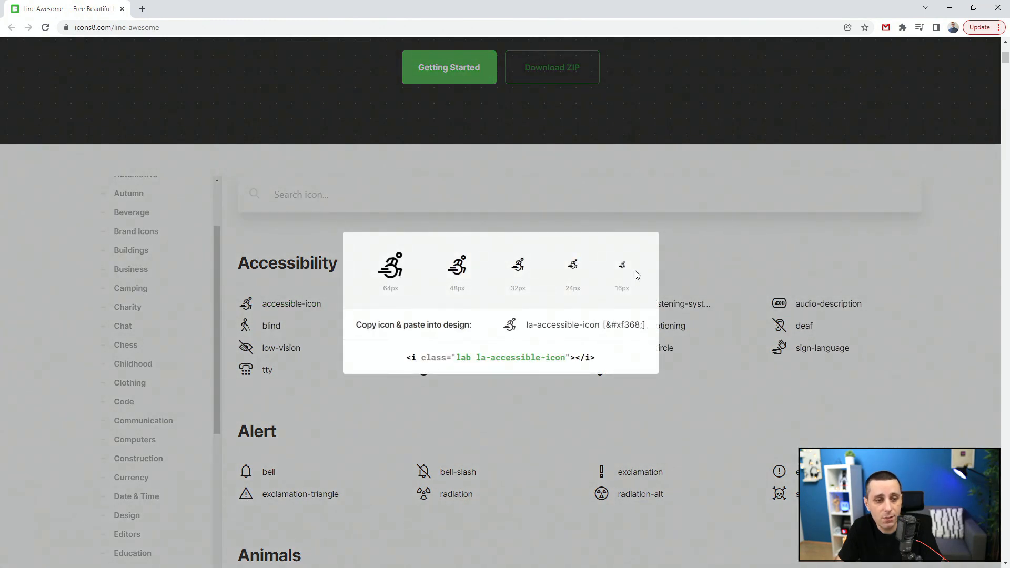
mouse_move(545, 330)
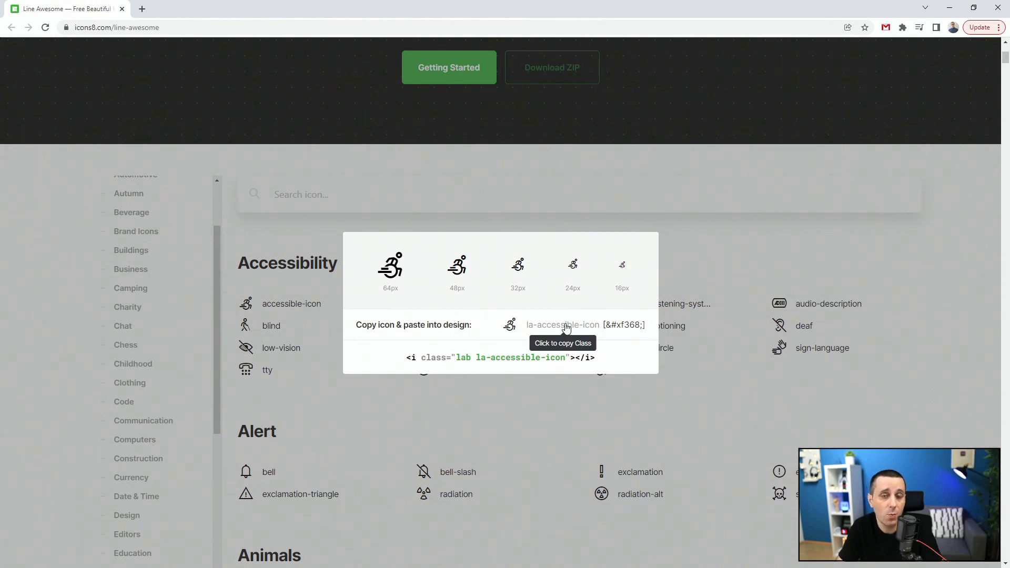
mouse_move(471, 355)
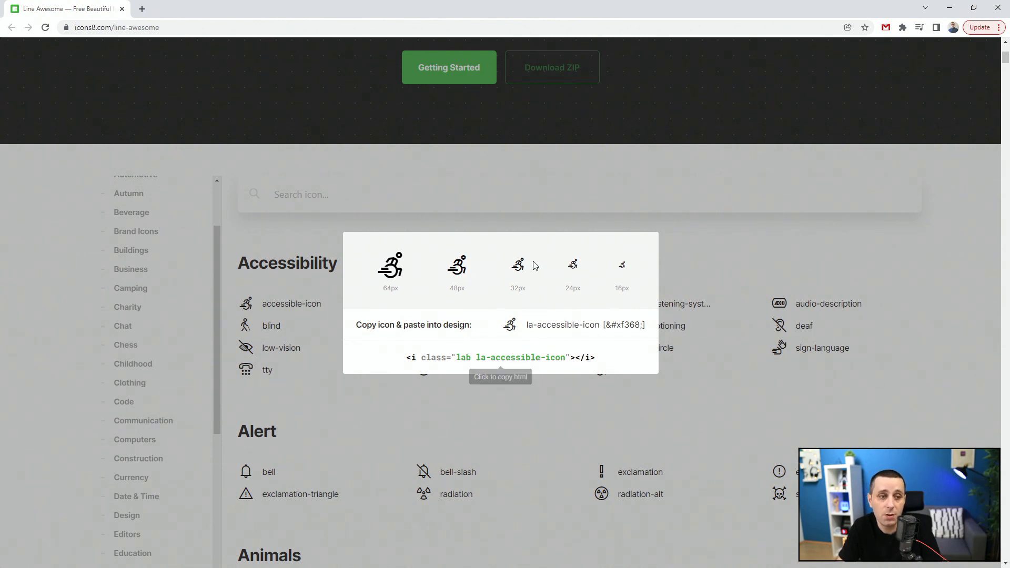
mouse_move(521, 293)
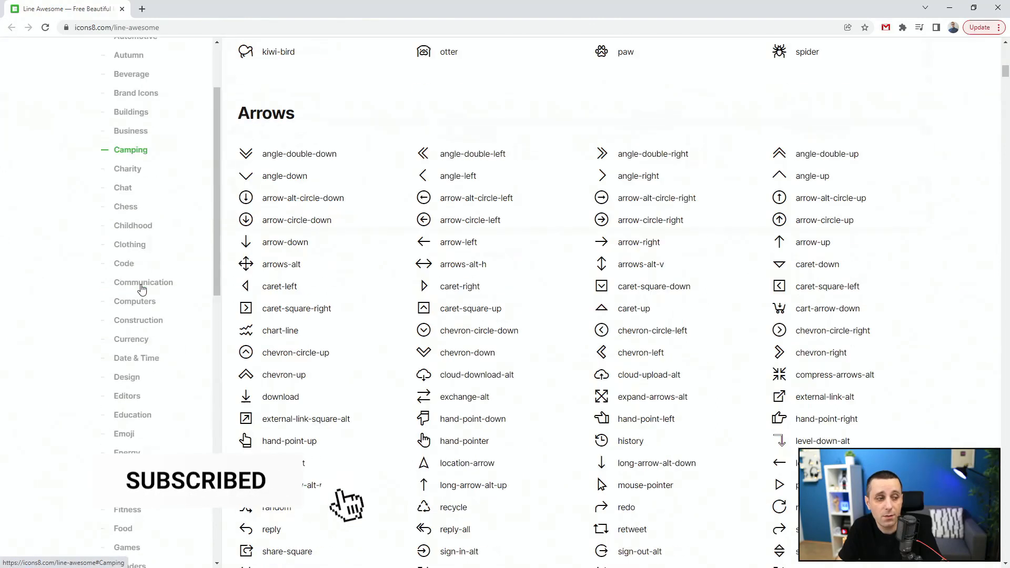
Step: View the copy icon's sizes and class snippets via Date & Time, skim the brand icons, and scroll back up
scroll(up, 3)
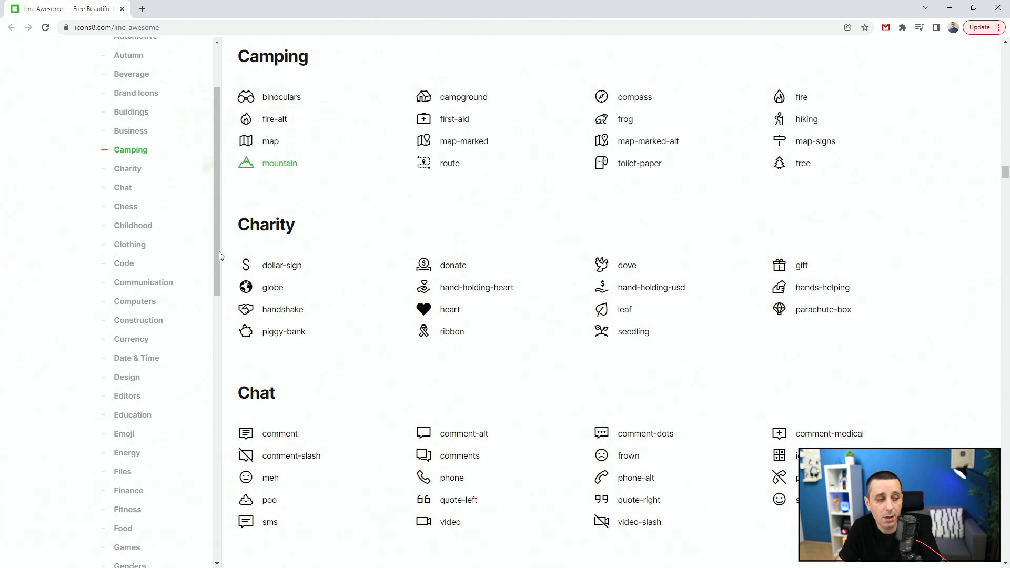
click(136, 357)
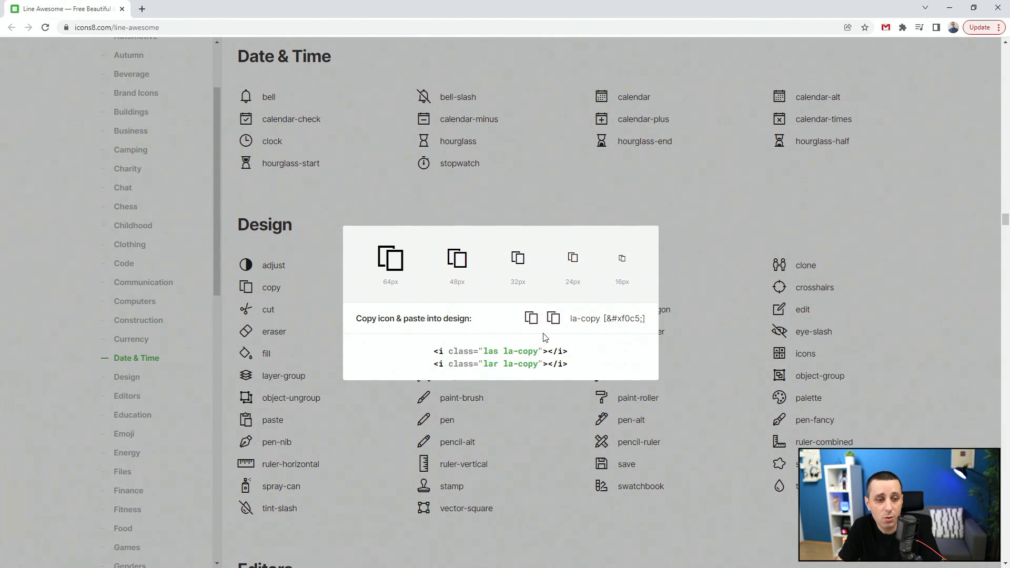
mouse_move(611, 313)
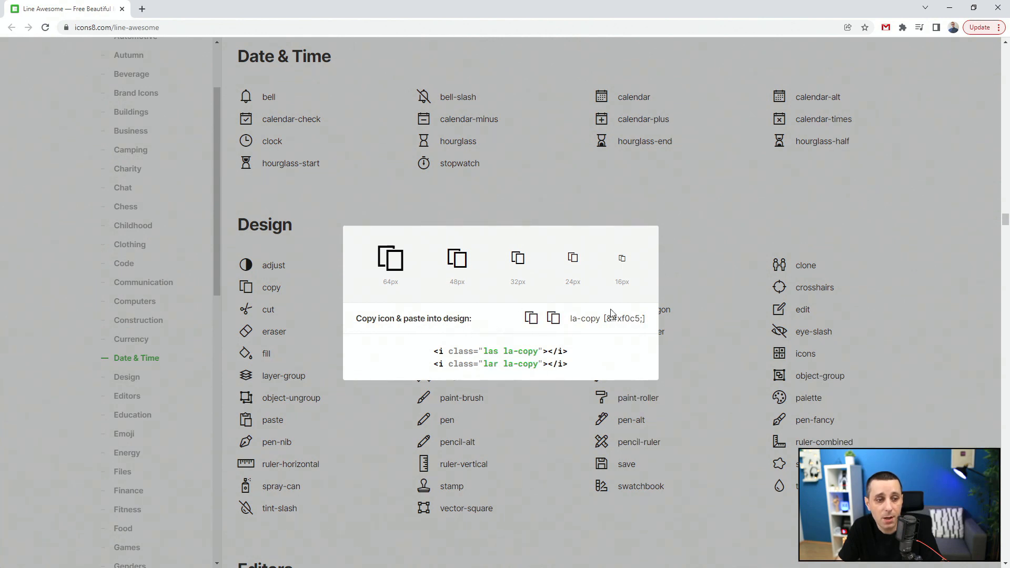
mouse_move(531, 318)
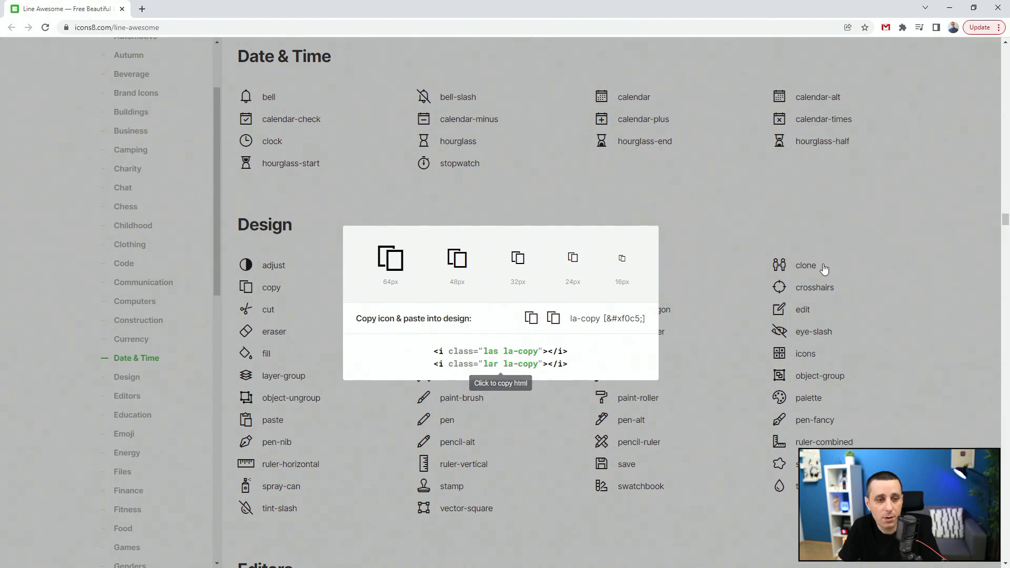
scroll(down, 3)
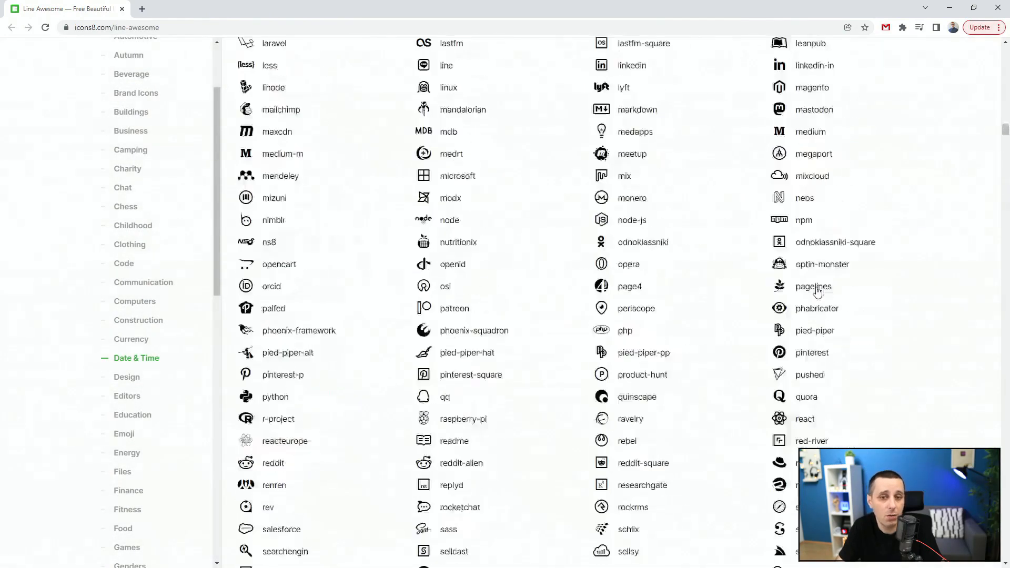
scroll(up, 3)
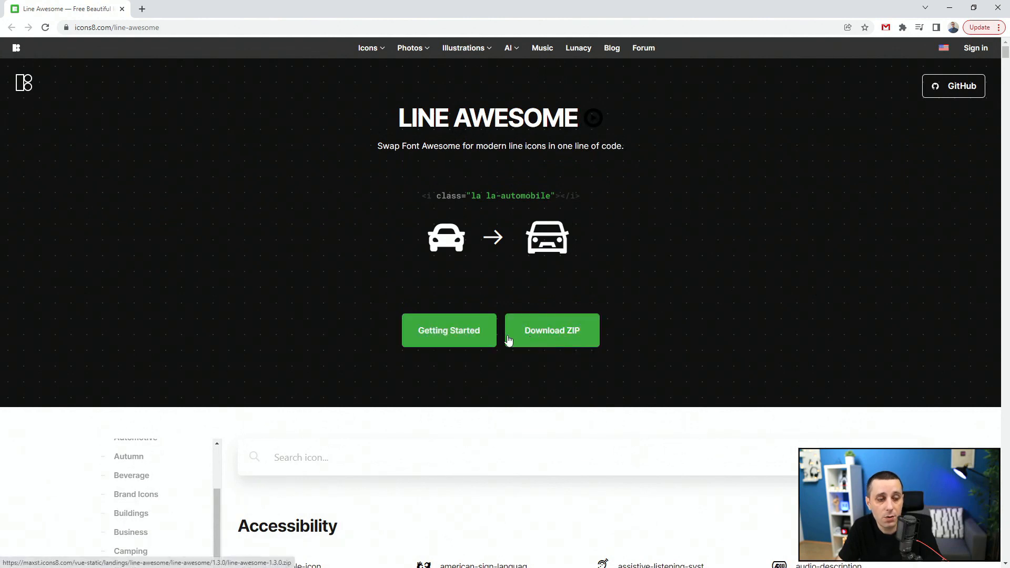
Step: Read the how-to page's install, Usage, Figma/Sketch and Fine Tuning sections
click(448, 330)
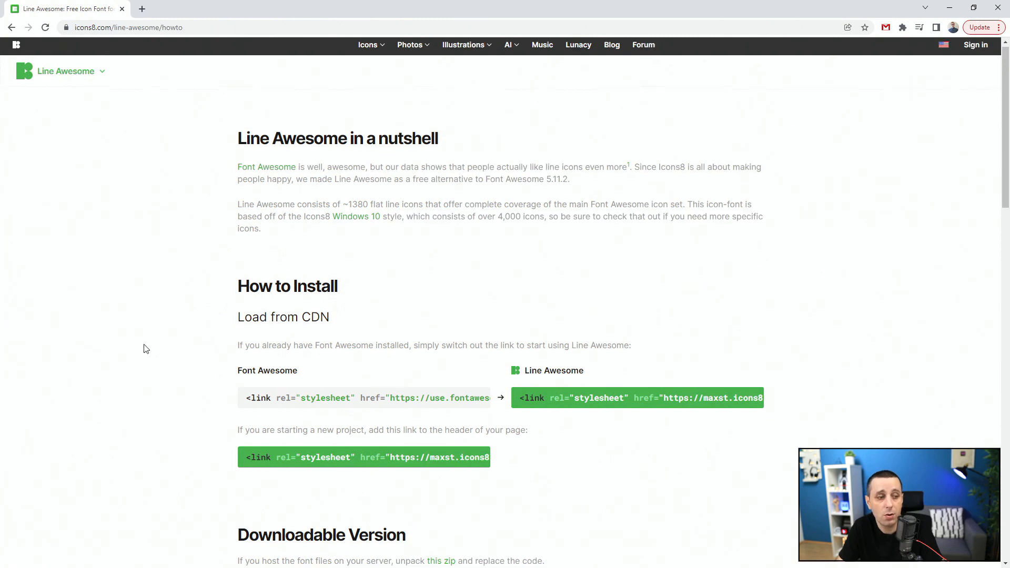
scroll(down, 3)
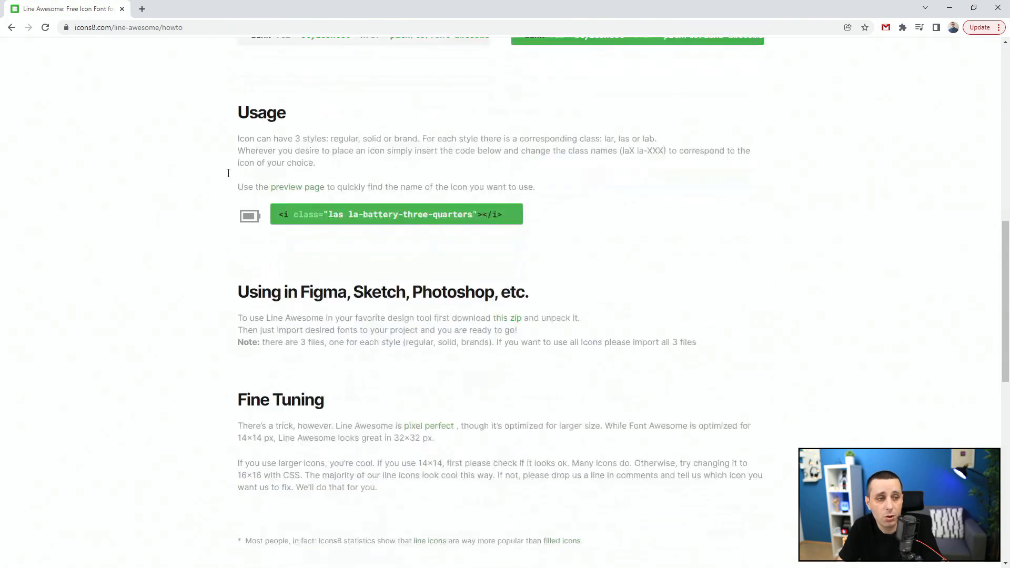
mouse_move(303, 190)
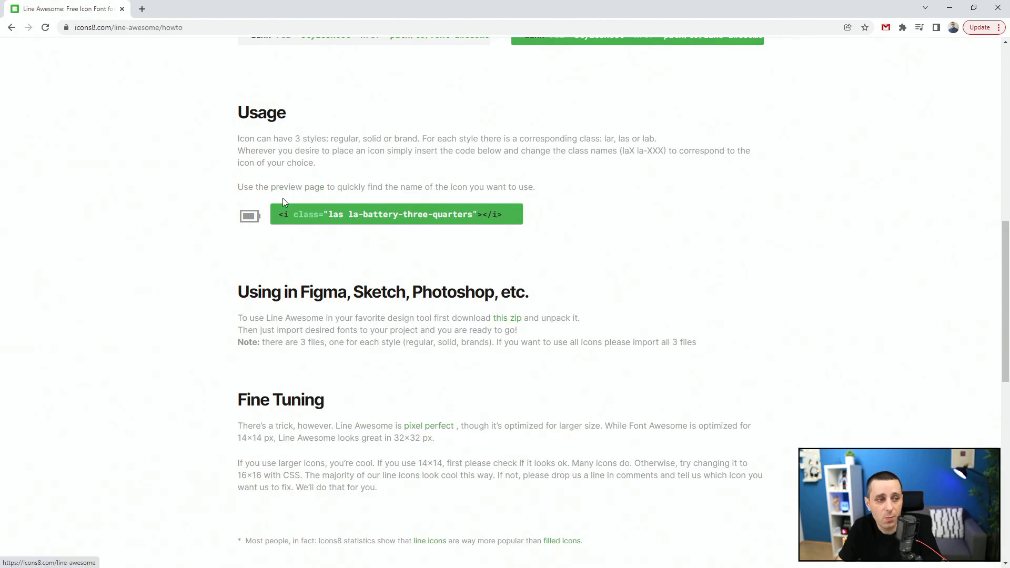
scroll(down, 3)
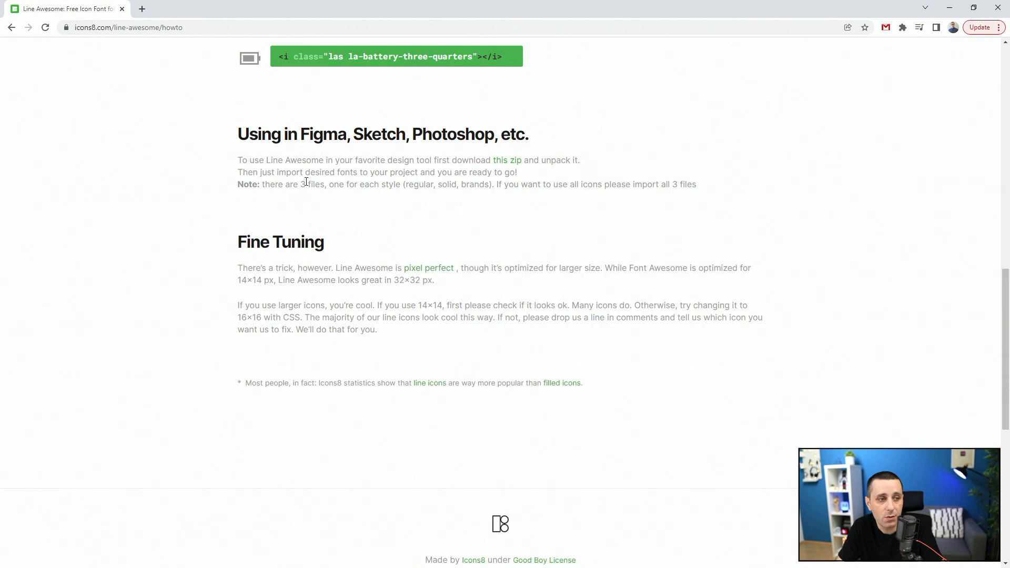
mouse_move(447, 184)
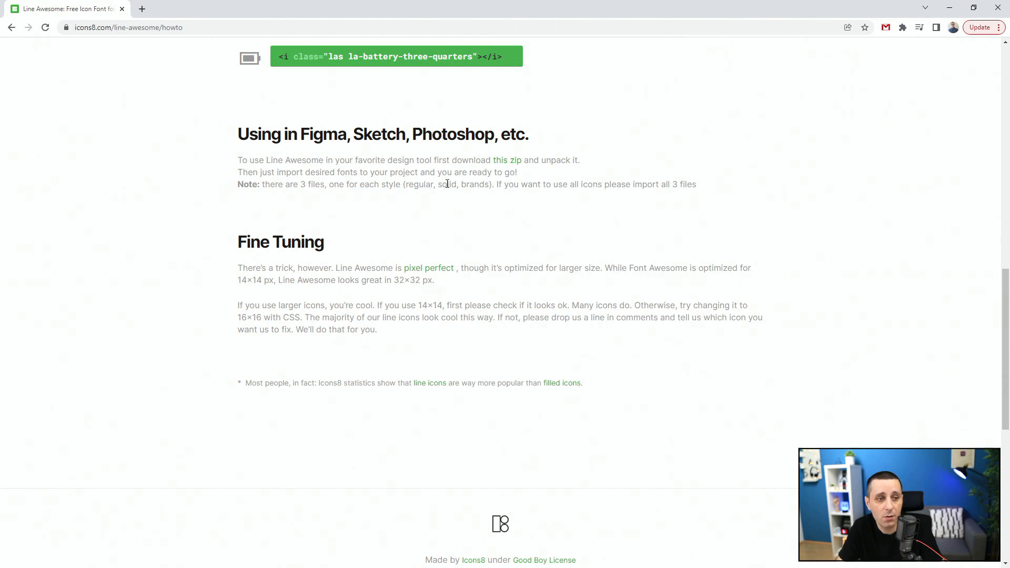
mouse_move(649, 207)
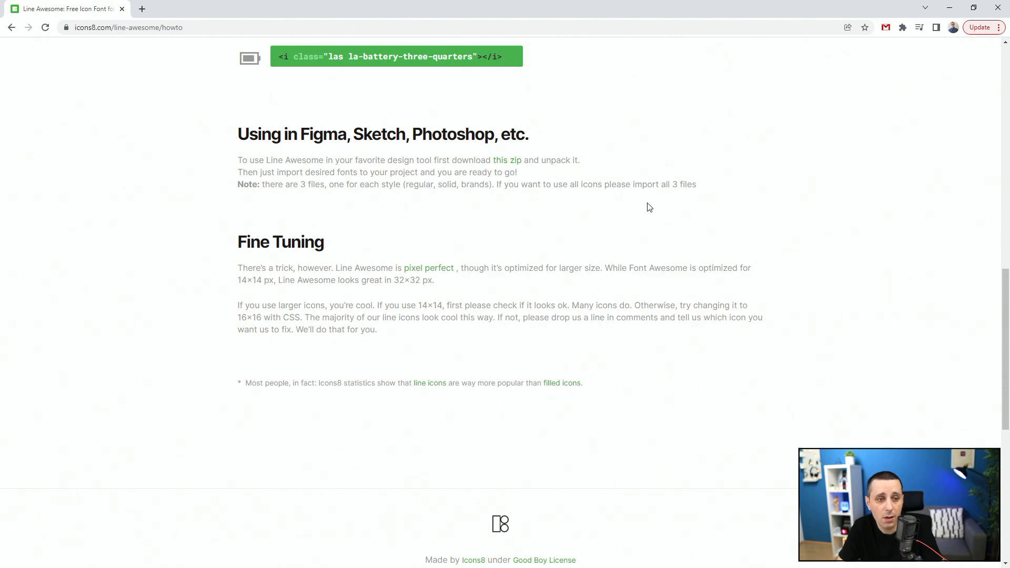
mouse_move(541, 234)
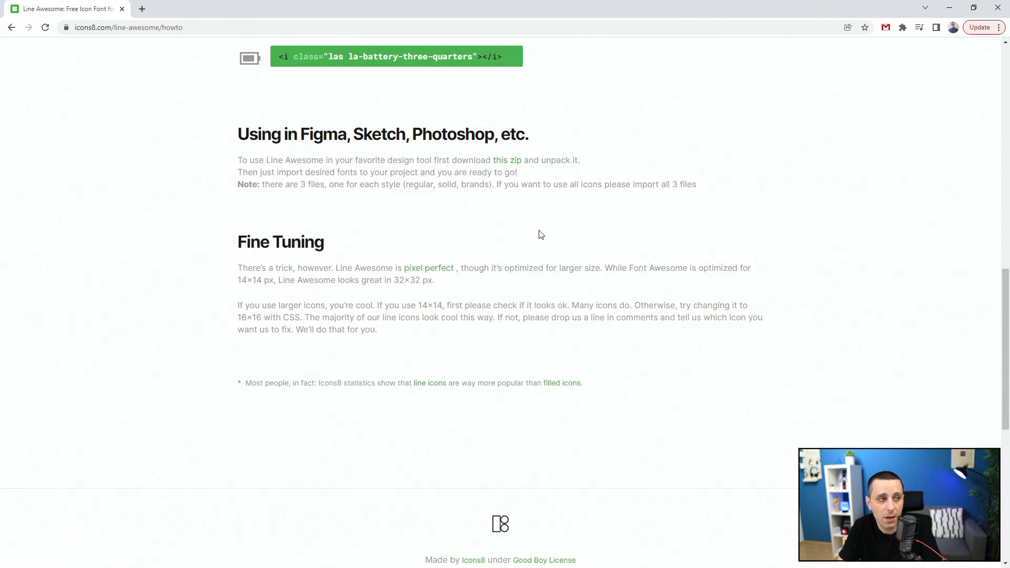